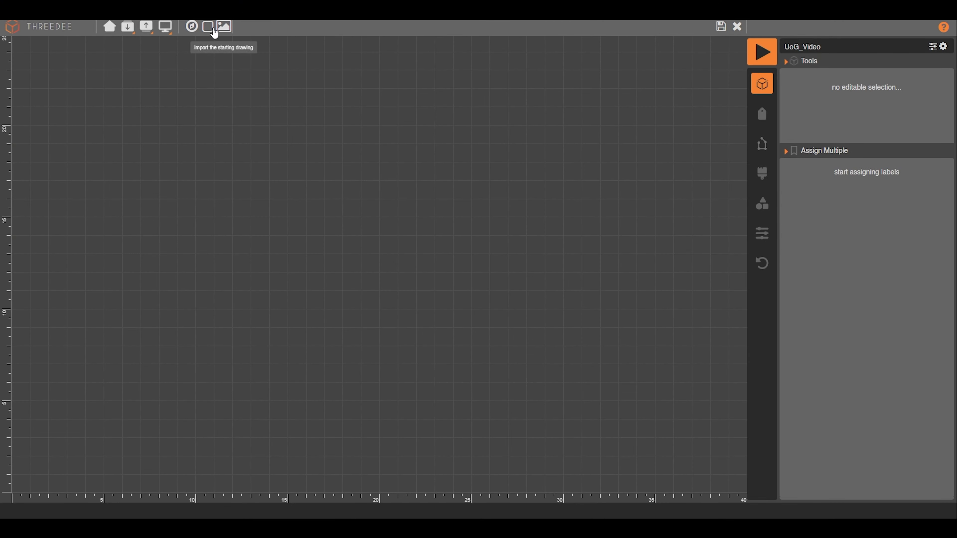
Draw a 16 by 10 compass footprint and add vertices on the north, south and east edges.
{"action": "left_click", "coordinate": [191, 27]}
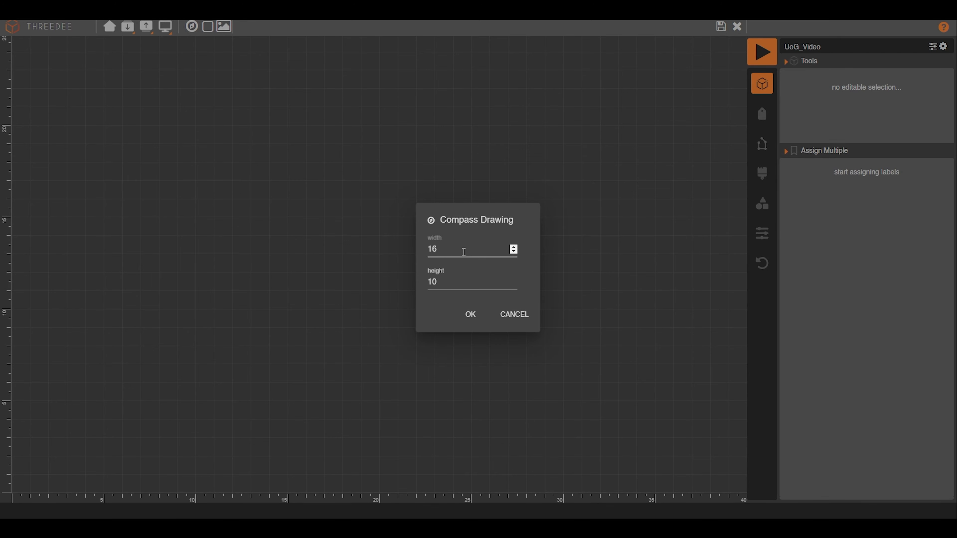
{"action": "left_click", "coordinate": [471, 314]}
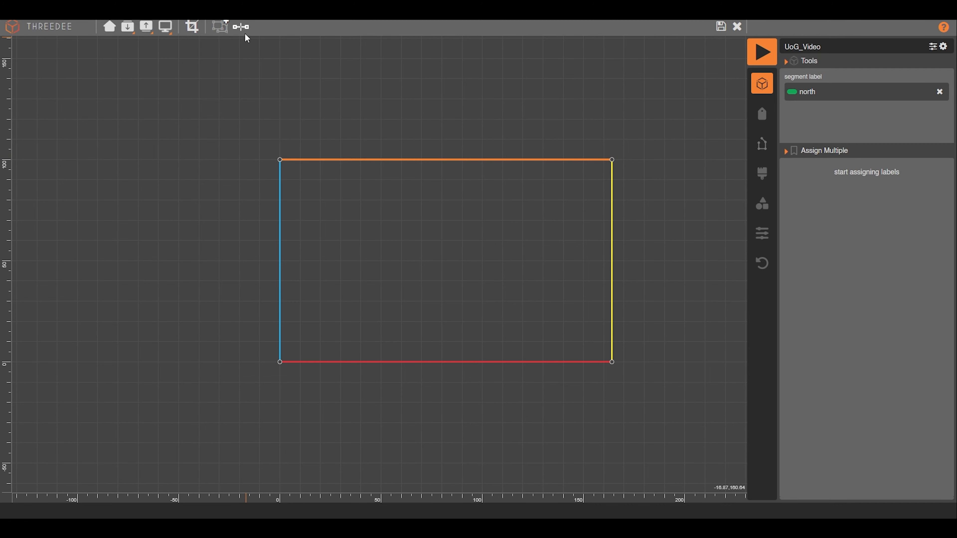
{"action": "left_click", "coordinate": [432, 163]}
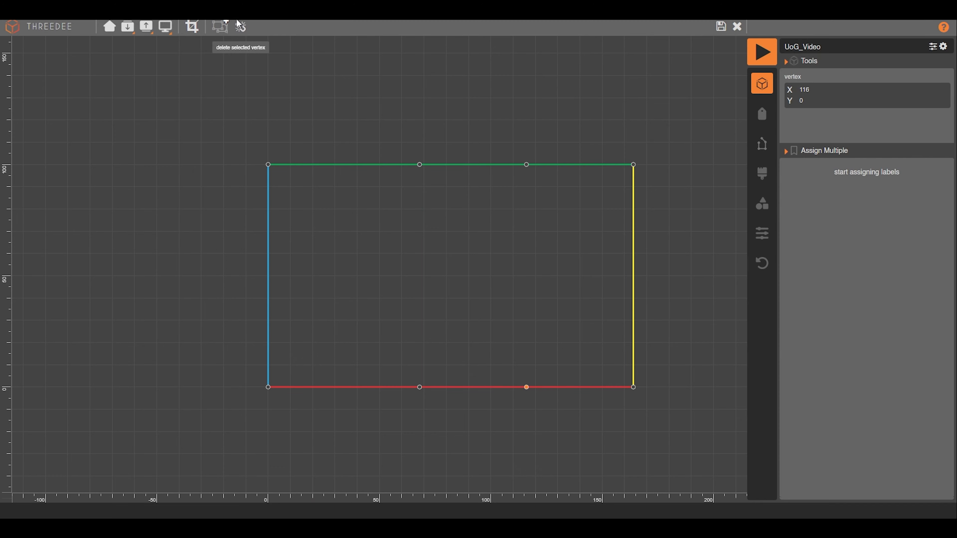
{"action": "left_click", "coordinate": [633, 282]}
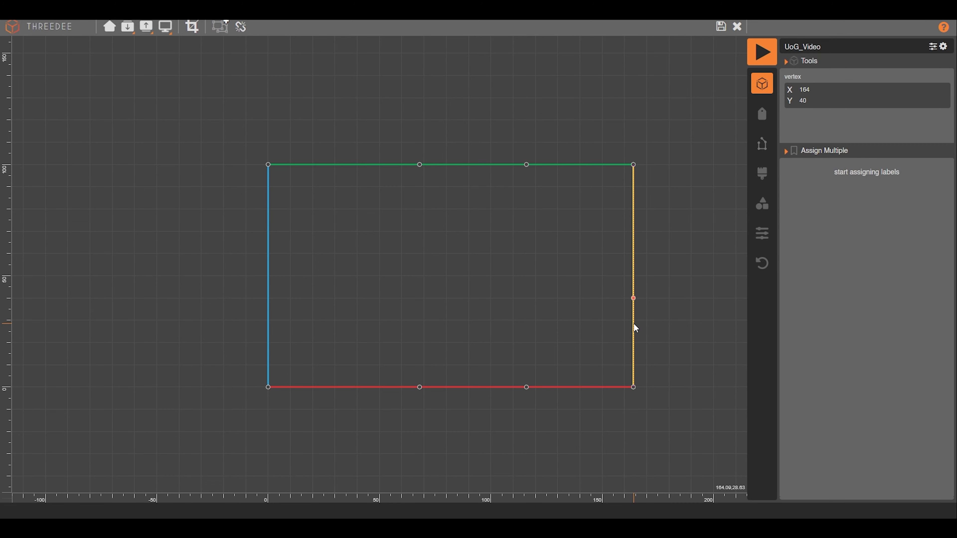
Add the labels ColumnEntrance, WindowWall and GrandEntrance in the Labels list.
{"action": "left_click", "coordinate": [762, 114]}
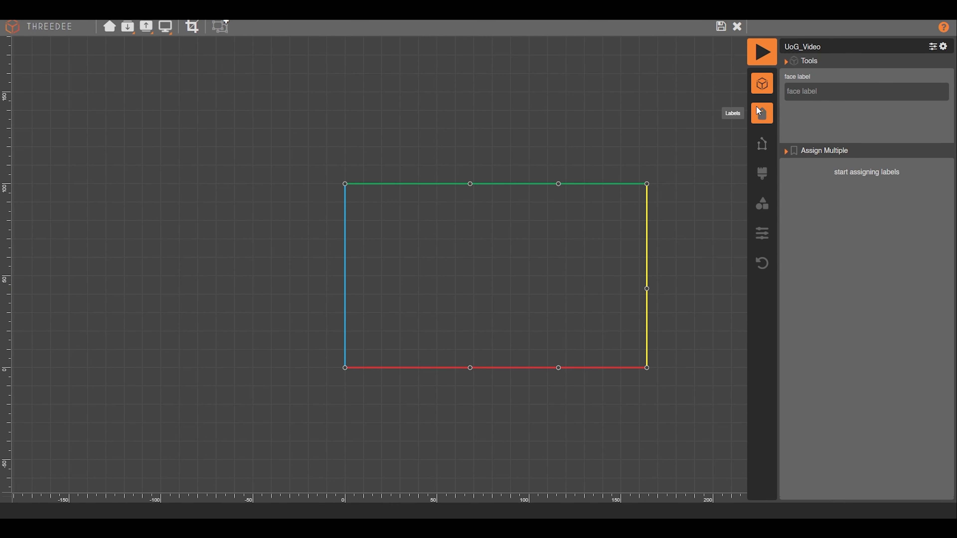
{"action": "left_click", "coordinate": [762, 113]}
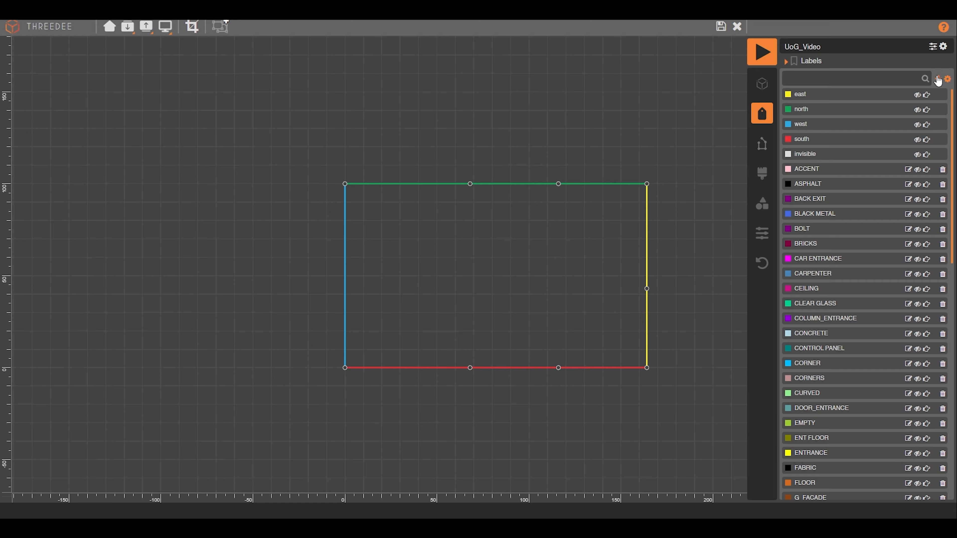
{"action": "left_click", "coordinate": [938, 79]}
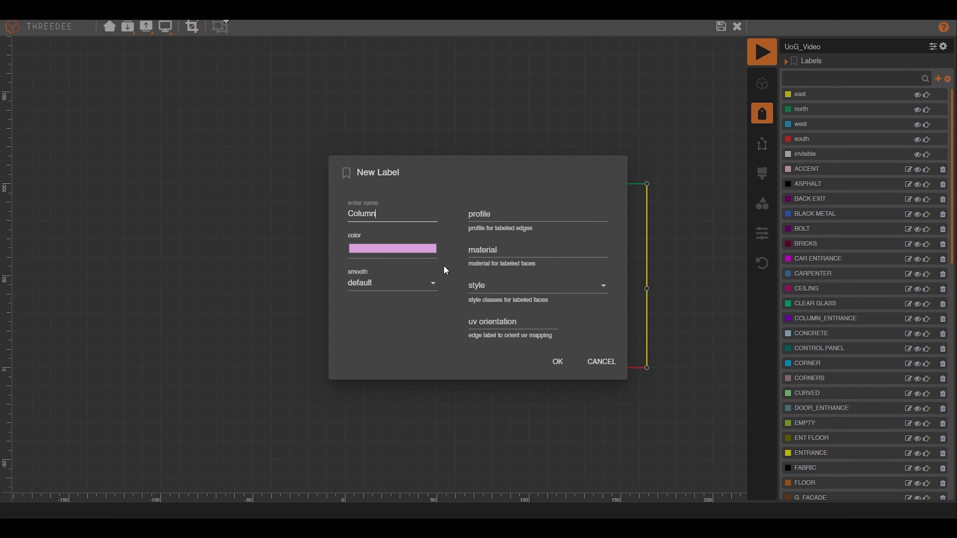
{"action": "type", "text": "Entrance"}
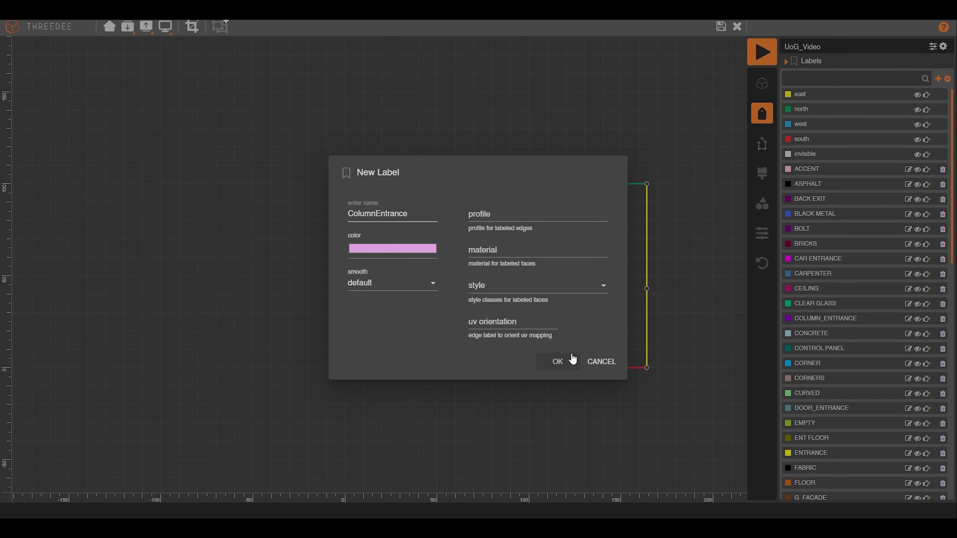
{"action": "left_click", "coordinate": [938, 79]}
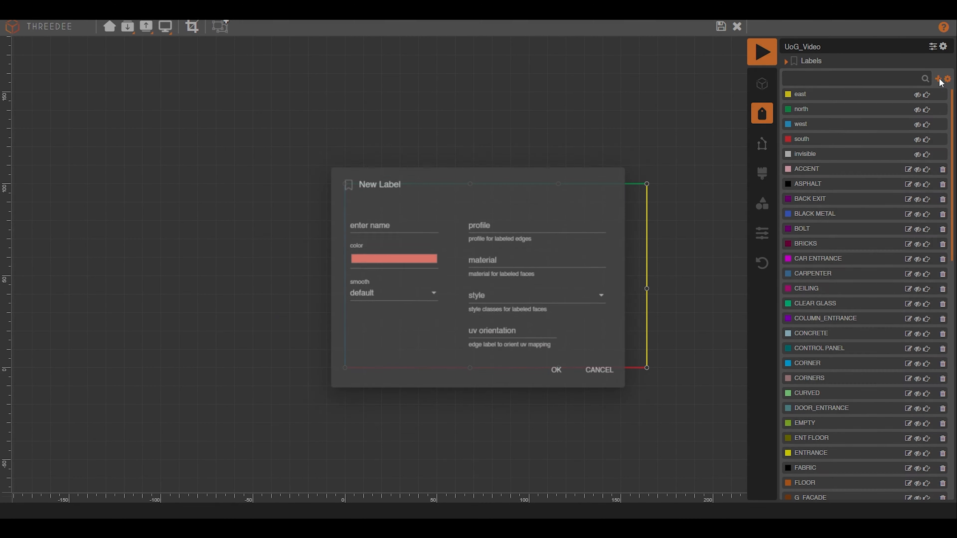
{"action": "type", "text": "WindowW"}
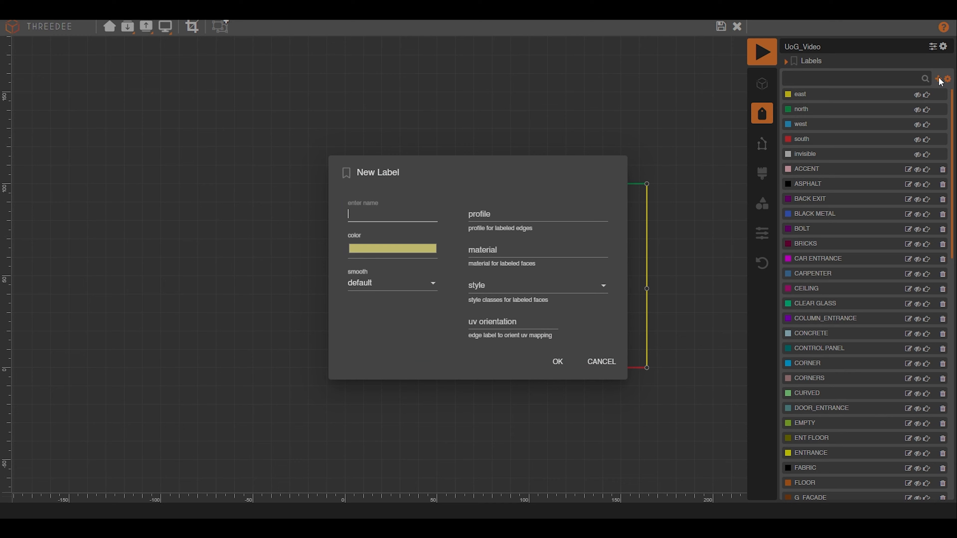
{"action": "type", "text": "GrandE"}
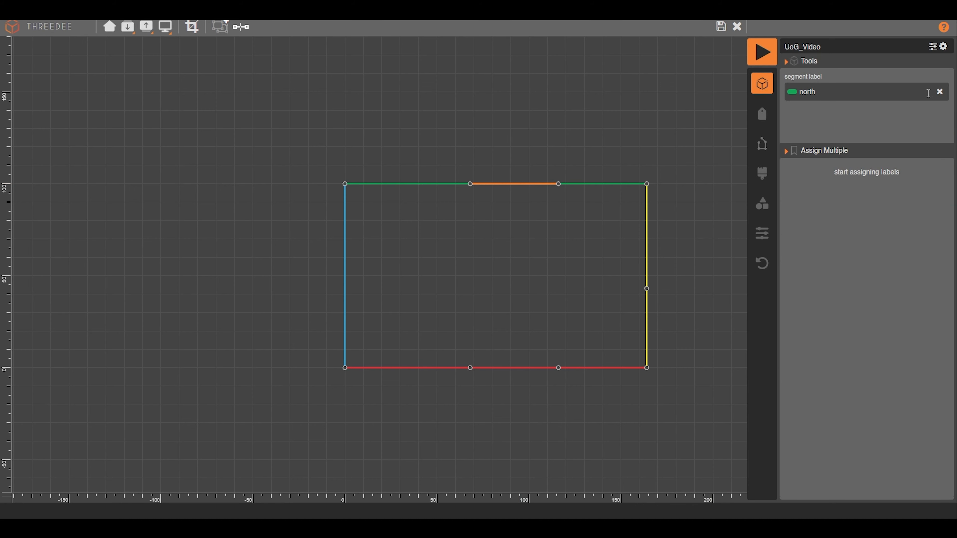
Assign the GrandEntrance label to the footprint face and finish assigning.
{"action": "type", "text": "gr"}
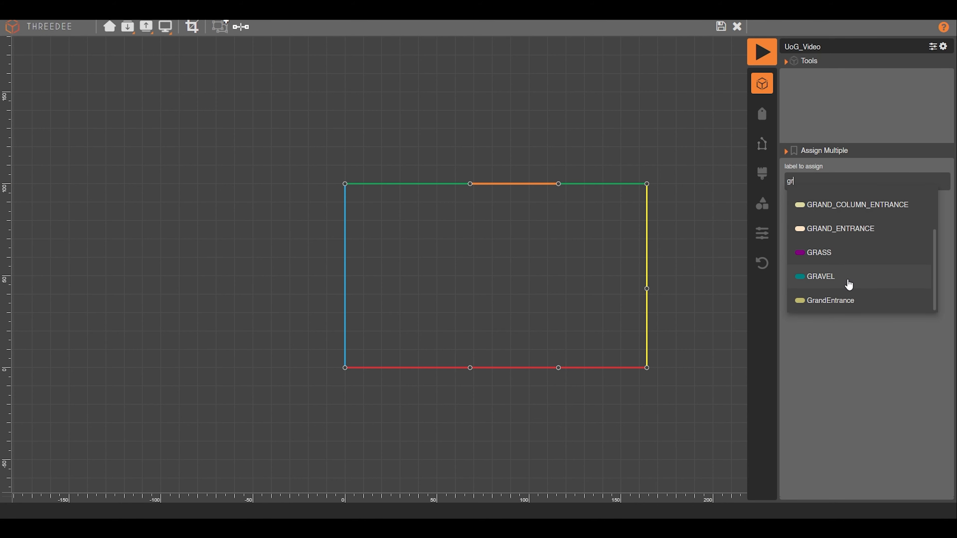
{"action": "left_click", "coordinate": [829, 300]}
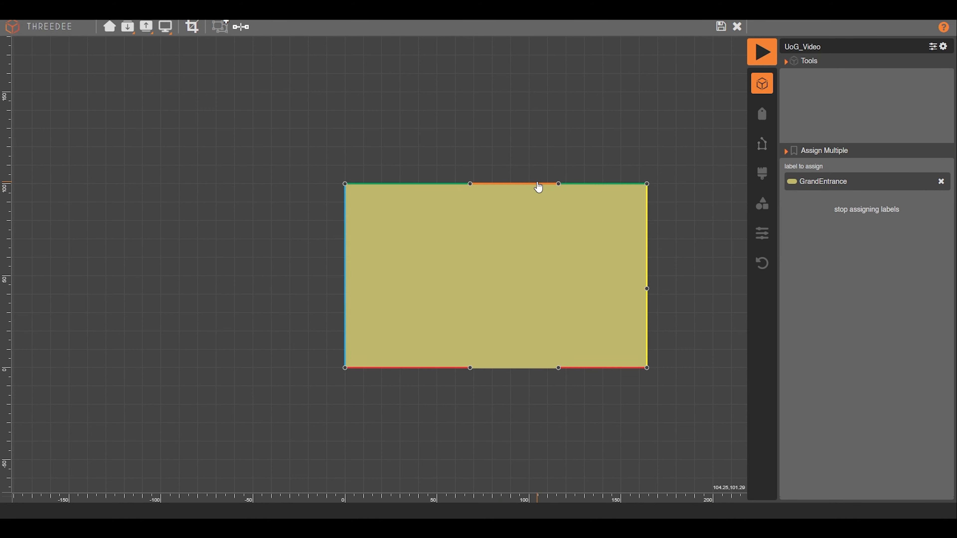
{"action": "left_click", "coordinate": [941, 181]}
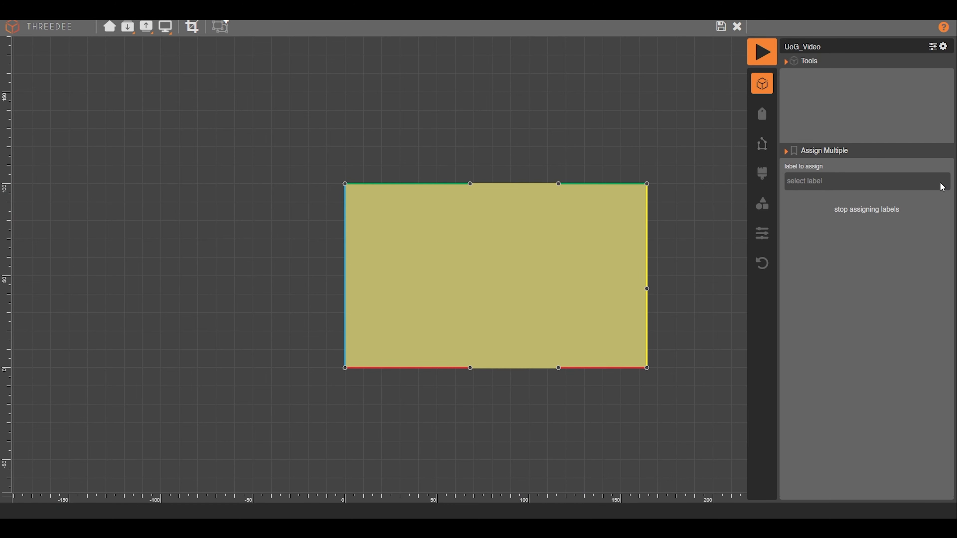
{"action": "left_click", "coordinate": [865, 181]}
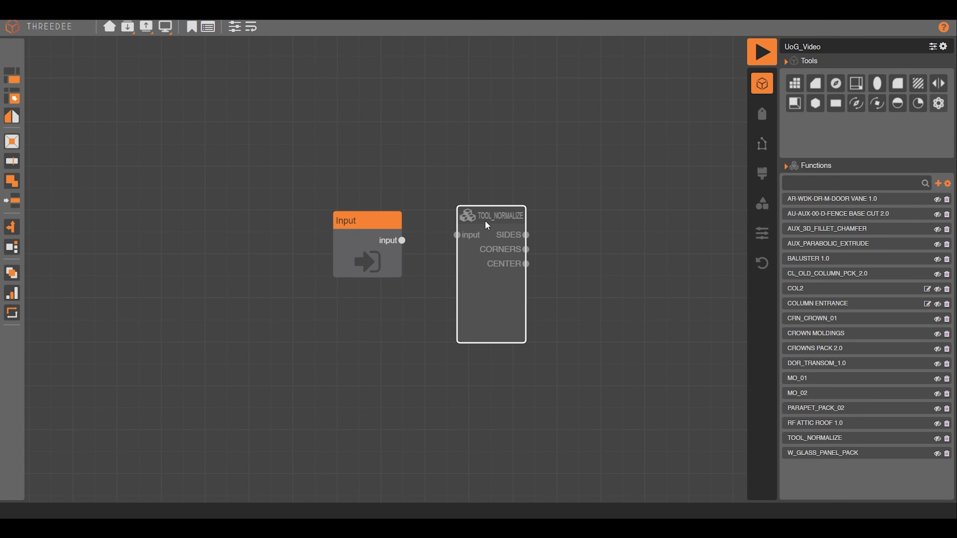
Bookmark the TOOL_NORMALIZE node as Layout.
{"action": "left_click", "coordinate": [191, 27]}
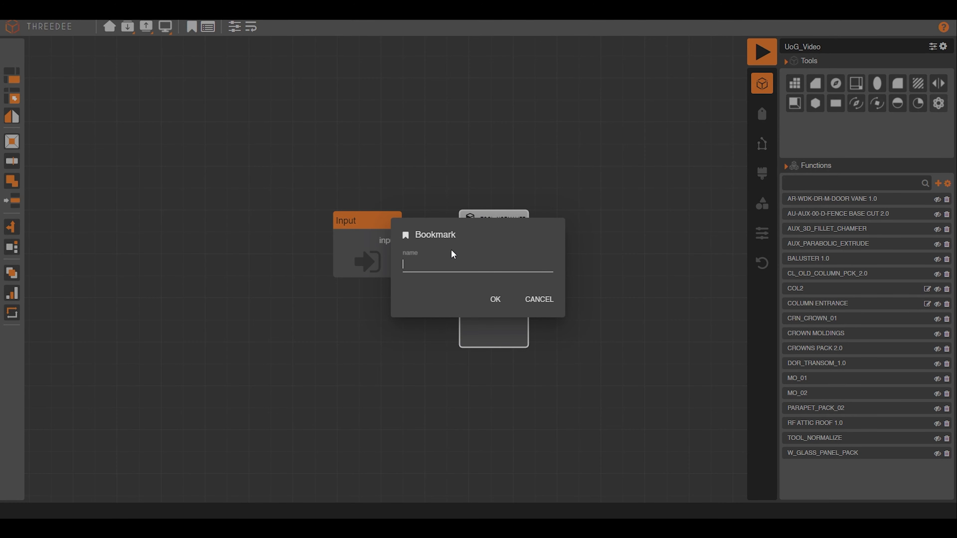
{"action": "type", "text": "Layout"}
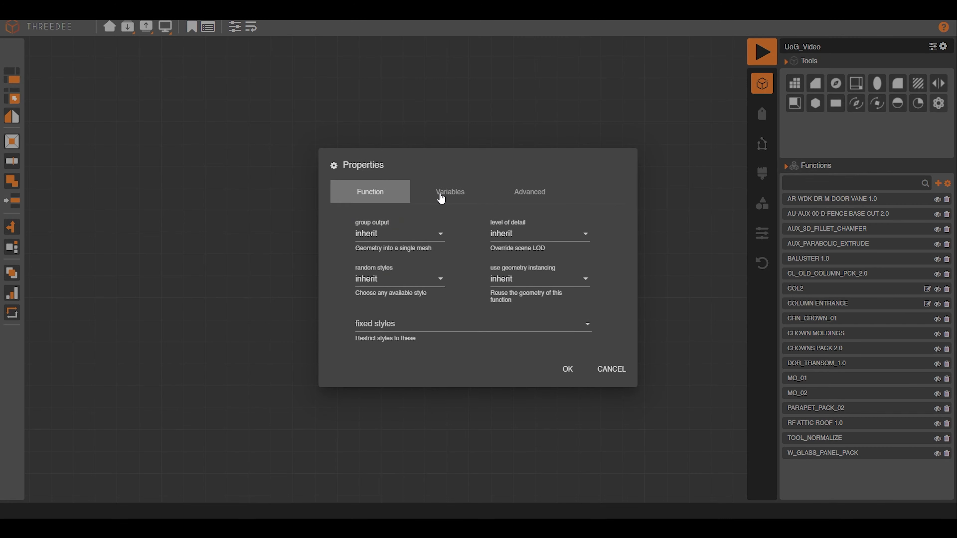
{"action": "left_click", "coordinate": [450, 192]}
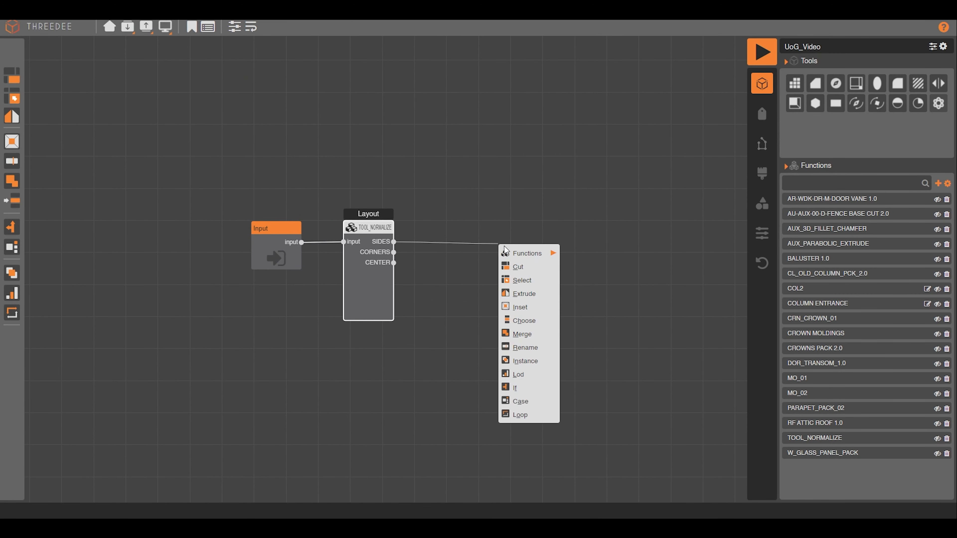
Add a same-label face Merge and a Rename node turning all faces into CORNERS.
{"action": "left_click", "coordinate": [523, 334]}
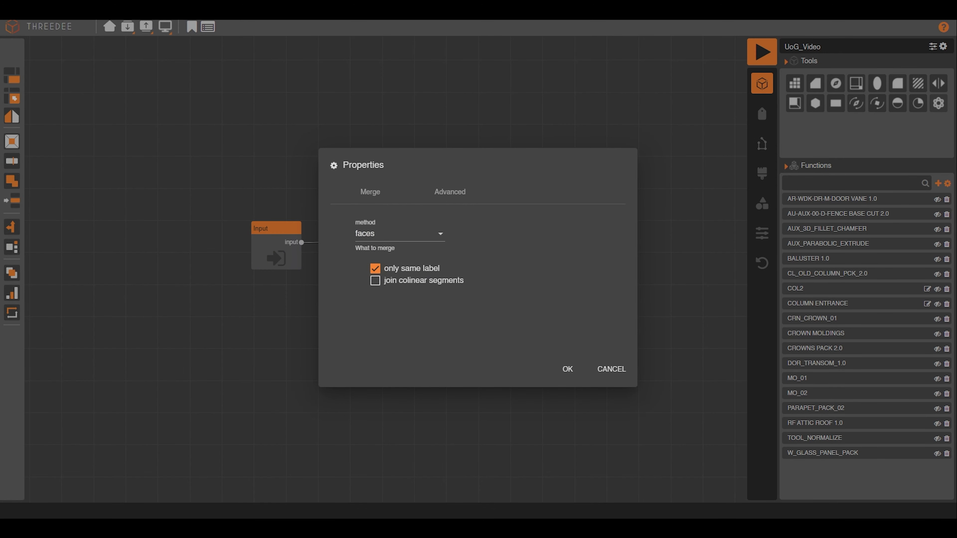
{"action": "right_click", "coordinate": [529, 231]}
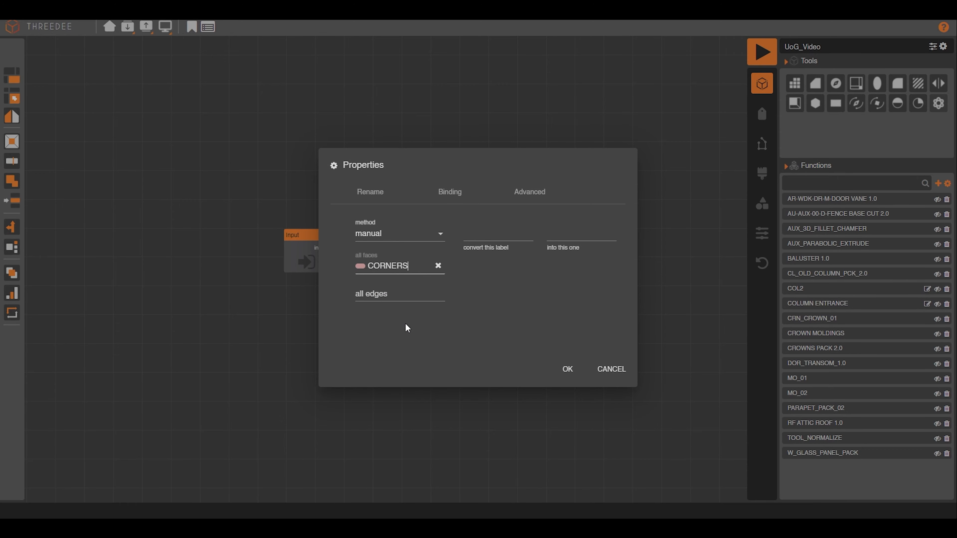
{"action": "left_click", "coordinate": [567, 369]}
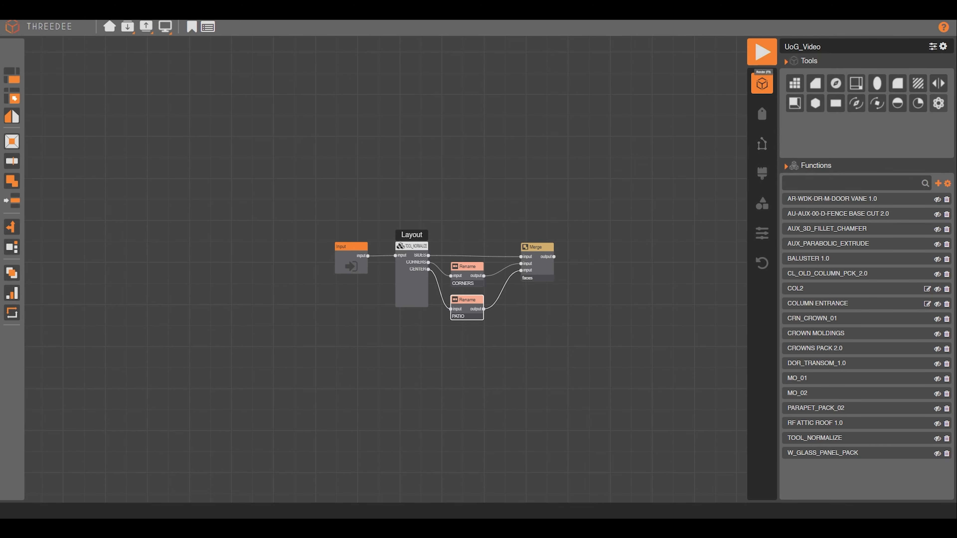
Preview the labeled footprint, then bookmark the Merge node as Keep Connectivity.
{"action": "left_click", "coordinate": [762, 52]}
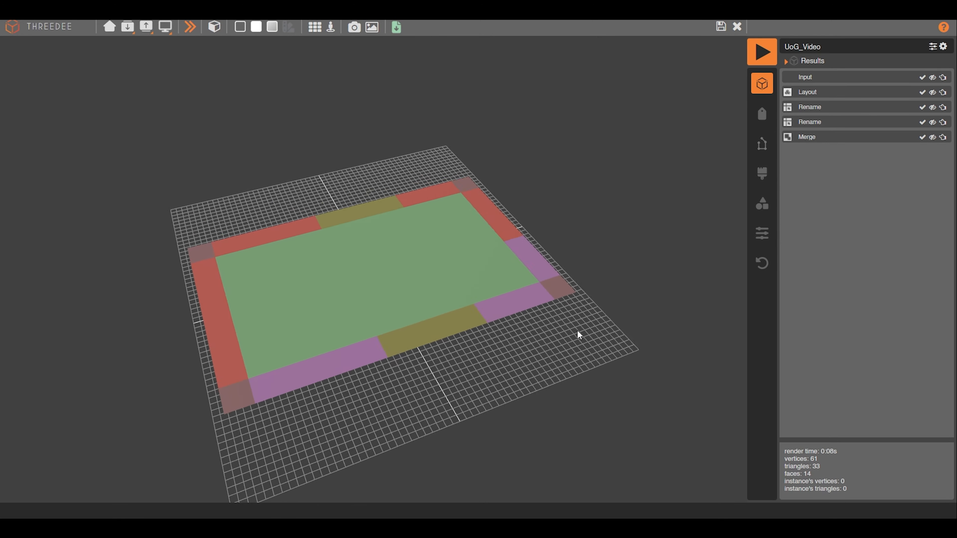
{"action": "left_click", "coordinate": [806, 137]}
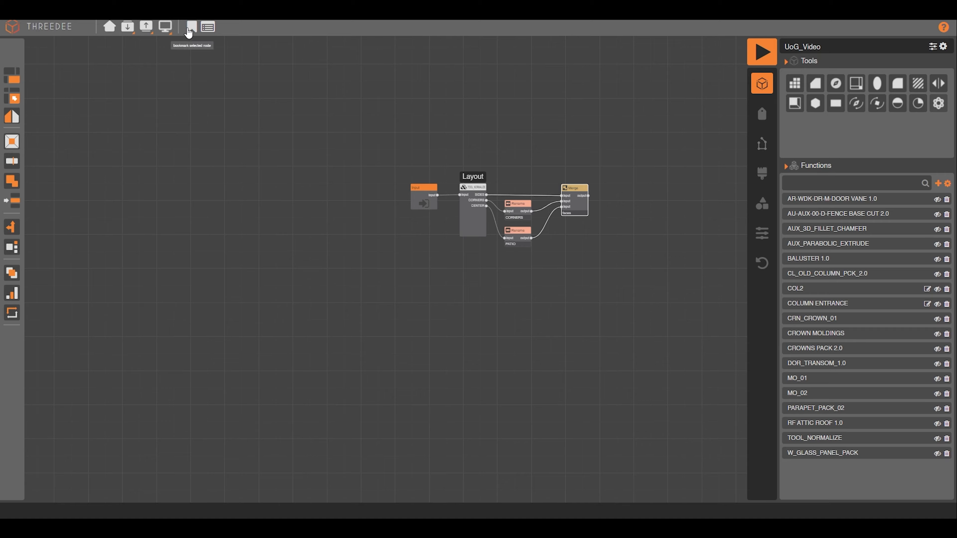
{"action": "left_click", "coordinate": [192, 27]}
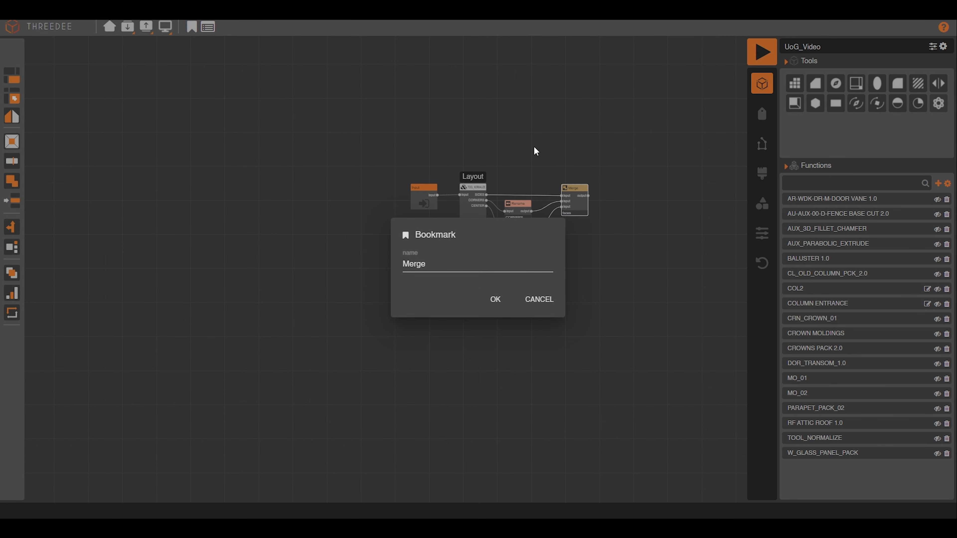
{"action": "type", "text": "Keep Connectivir"}
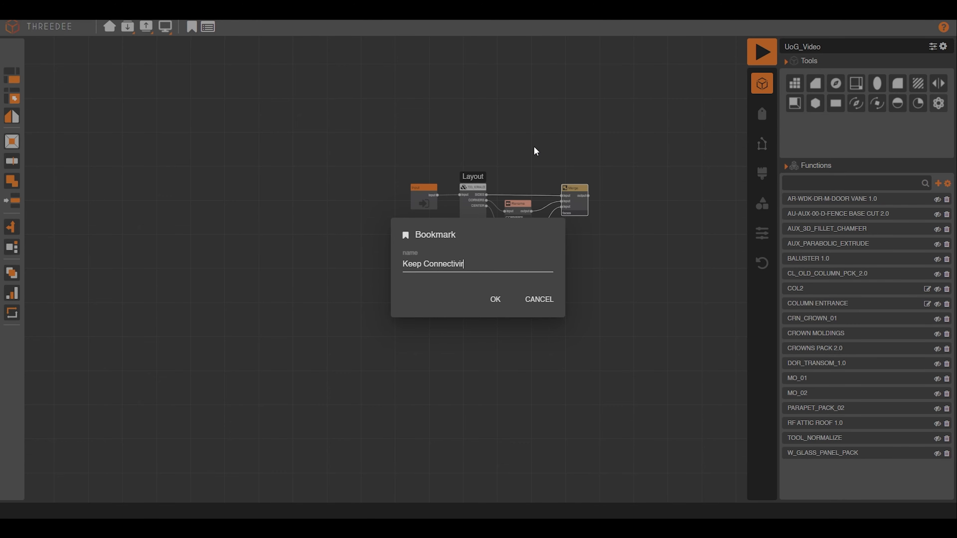
{"action": "left_click", "coordinate": [495, 299]}
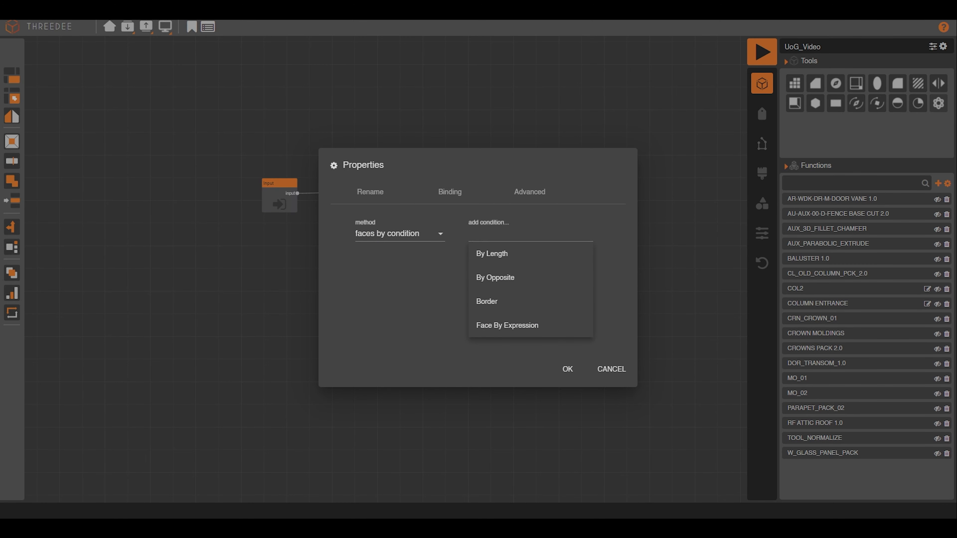
Give the new Rename node a By Opposite face condition and confirm its label.
{"action": "left_click", "coordinate": [495, 278]}
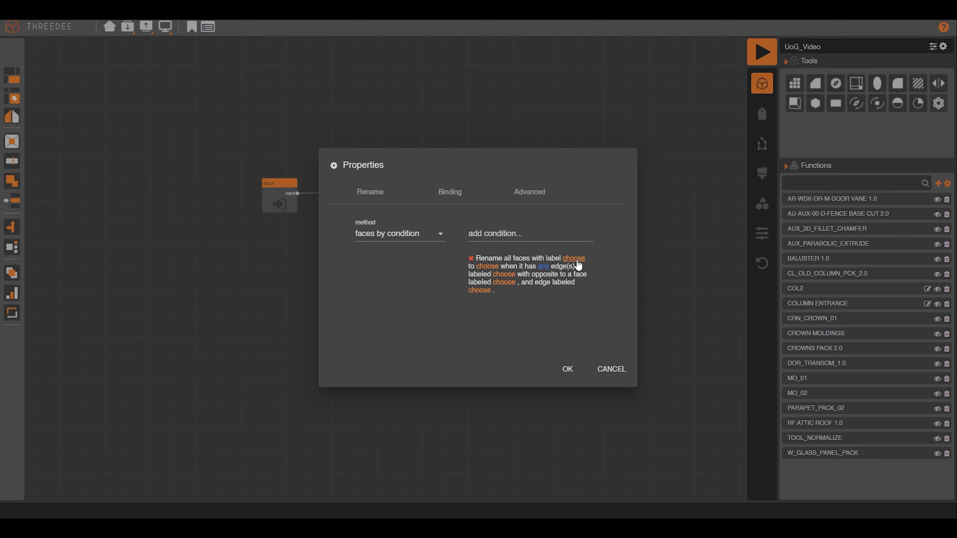
{"action": "mouse_move", "coordinate": [568, 263]}
{"action": "type", "text": "cor"}
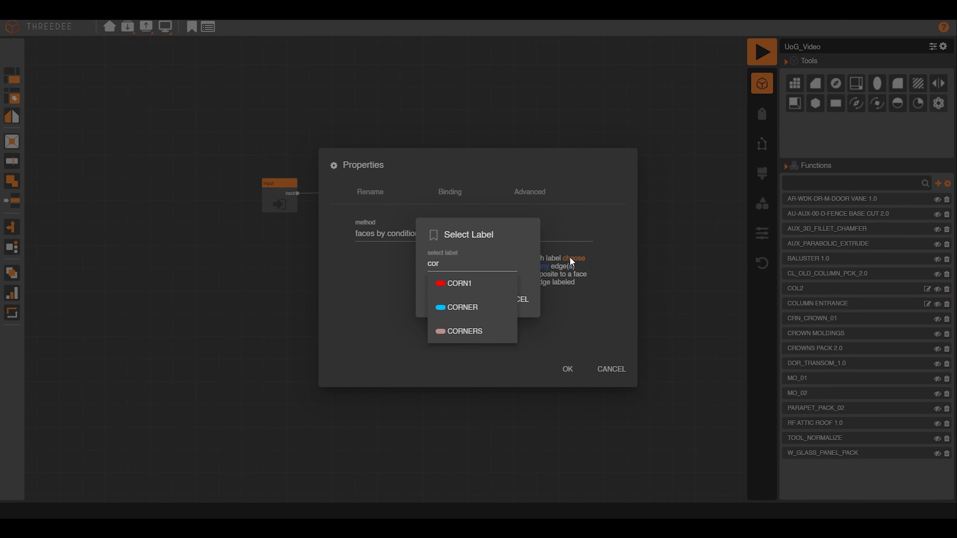
{"action": "key", "text": "Backspace"}
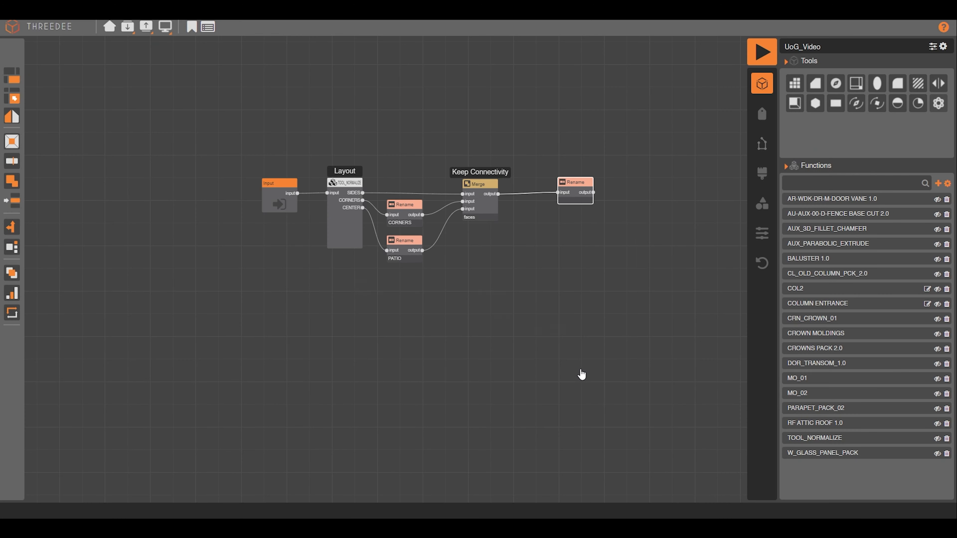
Bookmark the Rename as Join Corners and set a By Opposite rename of CORNERS faces to ColumnEntrance.
{"action": "left_click", "coordinate": [191, 27]}
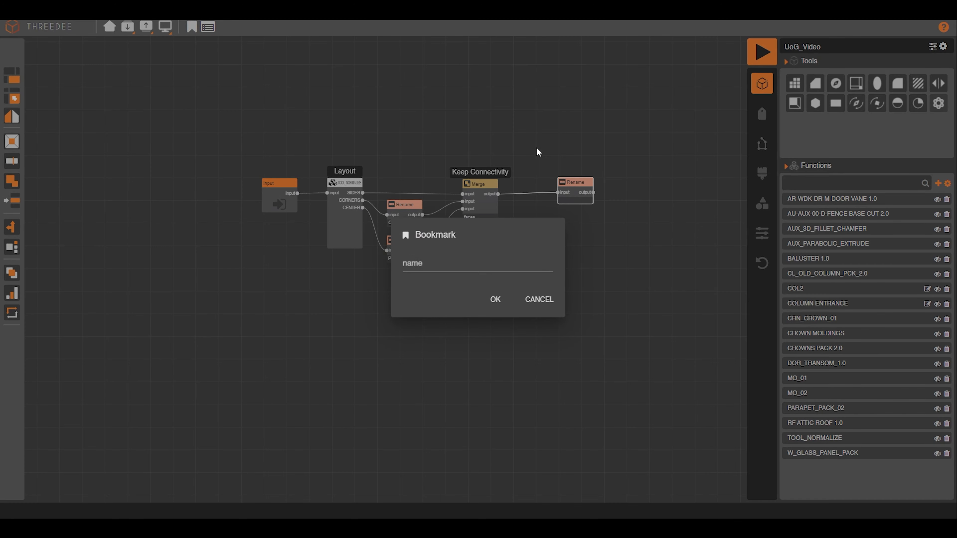
{"action": "type", "text": "Joi"}
{"action": "type", "text": "co"}
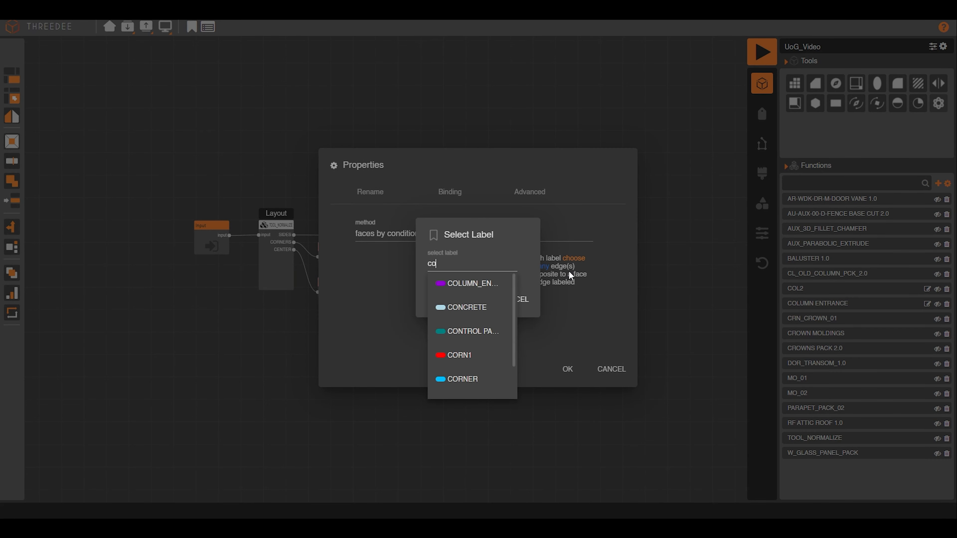
{"action": "left_click", "coordinate": [473, 284]}
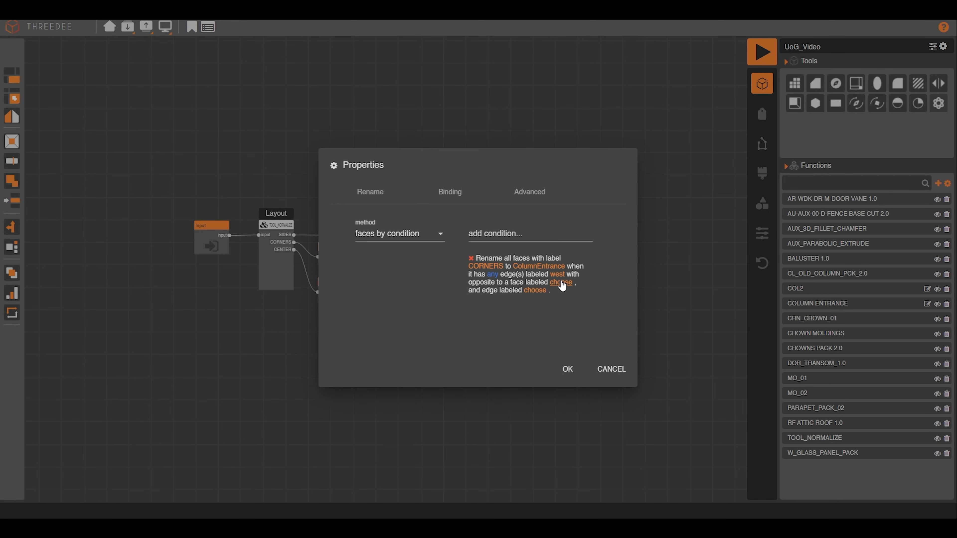
{"action": "left_click", "coordinate": [561, 282]}
{"action": "type", "text": "cor"}
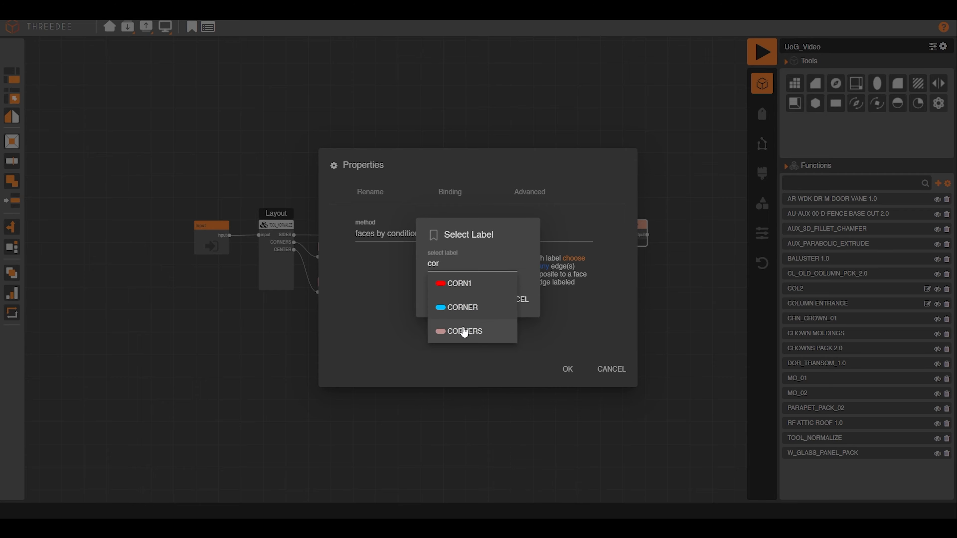
{"action": "left_click", "coordinate": [465, 331]}
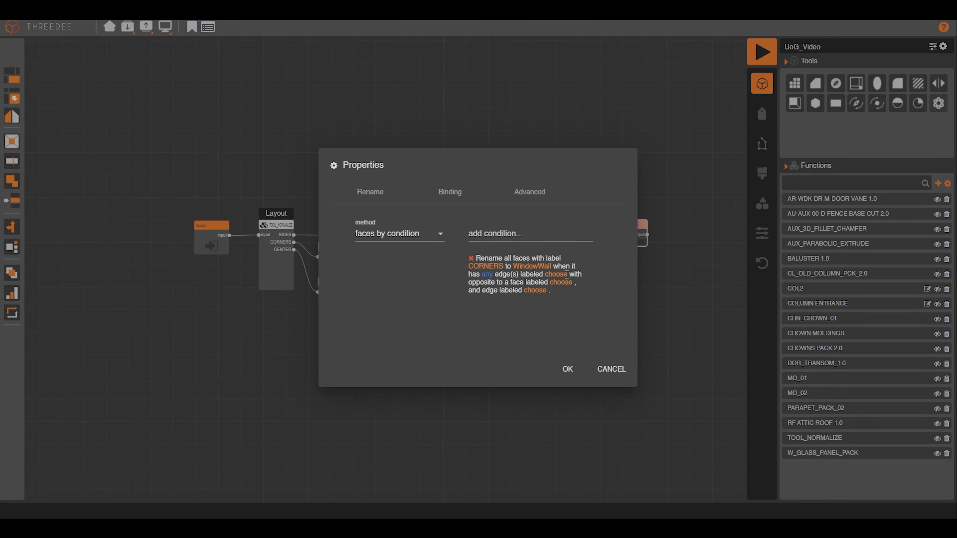
{"action": "left_click", "coordinate": [556, 274]}
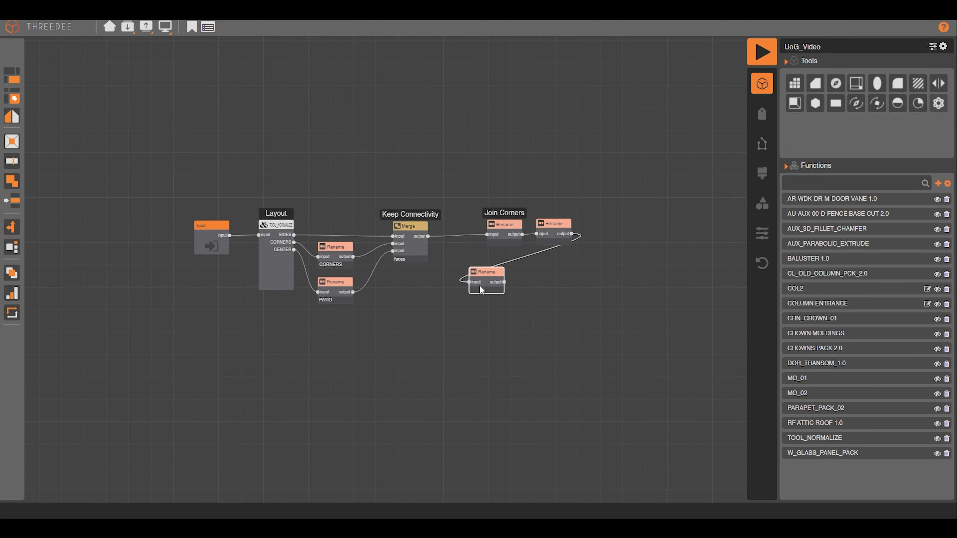
Place the third Rename under Join Corners and set its CORNERS to WindowWall conditions.
{"action": "left_click_drag", "start_coordinate": [487, 272], "coordinate": [502, 259]}
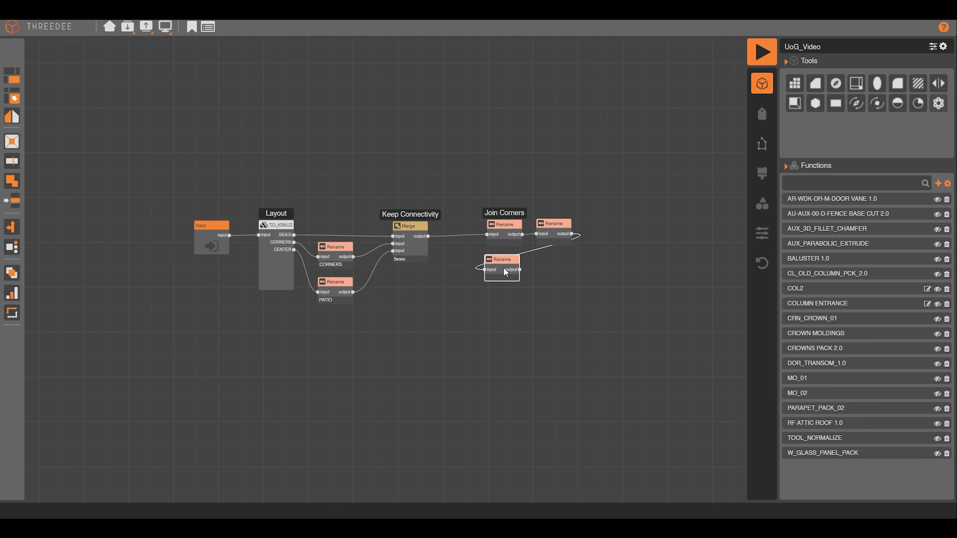
{"action": "double_click", "coordinate": [501, 260]}
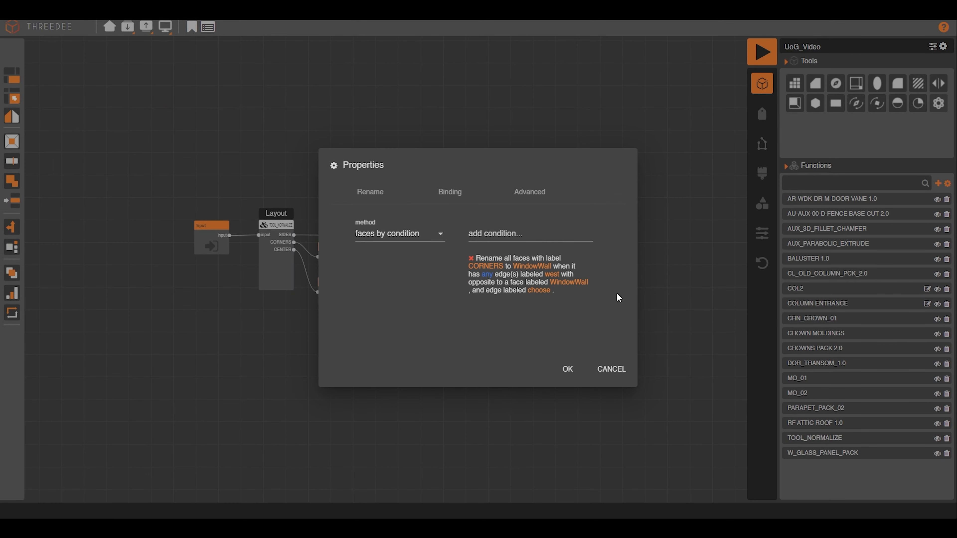
{"action": "left_click", "coordinate": [567, 369]}
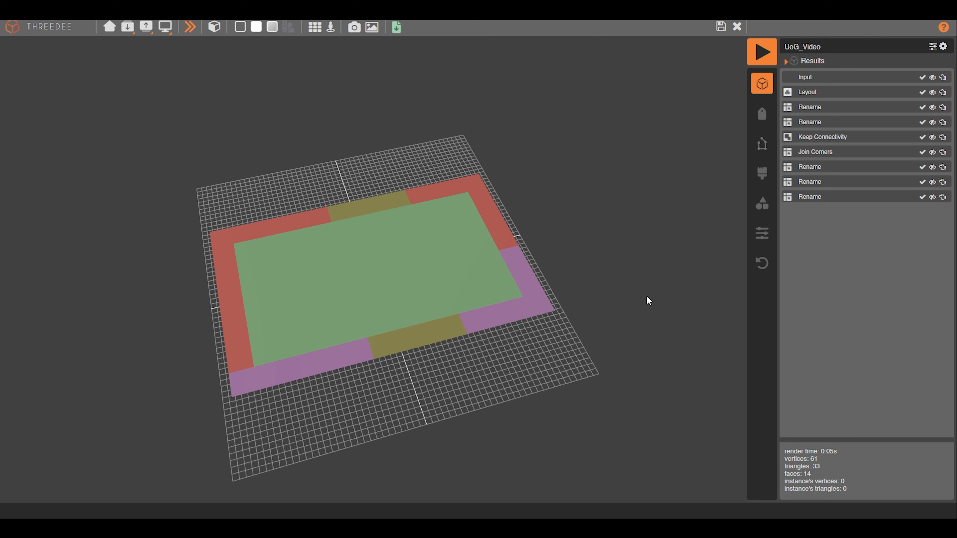
Add a face Merge node after the corner renames, run it and close the preview.
{"action": "left_click", "coordinate": [809, 197]}
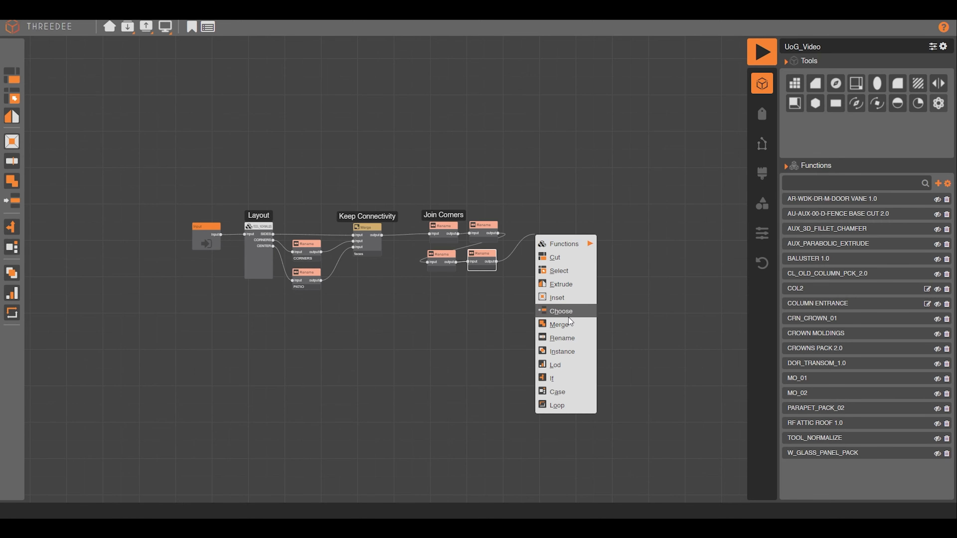
{"action": "left_click", "coordinate": [559, 324]}
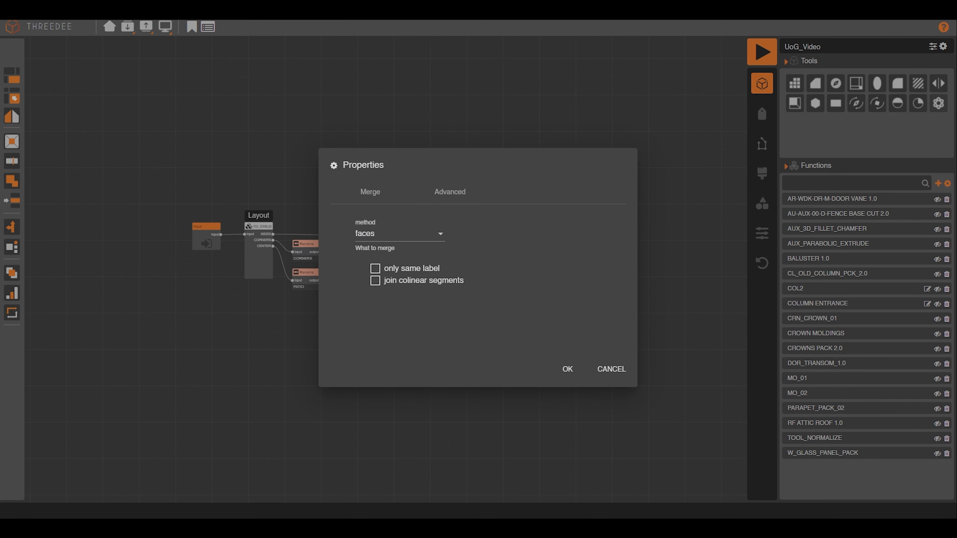
{"action": "left_click", "coordinate": [567, 369]}
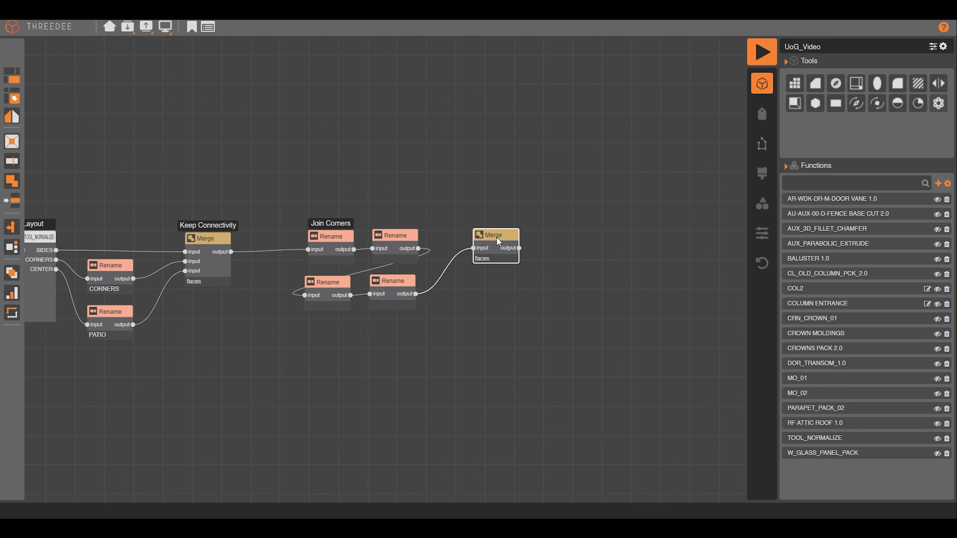
{"action": "mouse_move", "coordinate": [546, 254]}
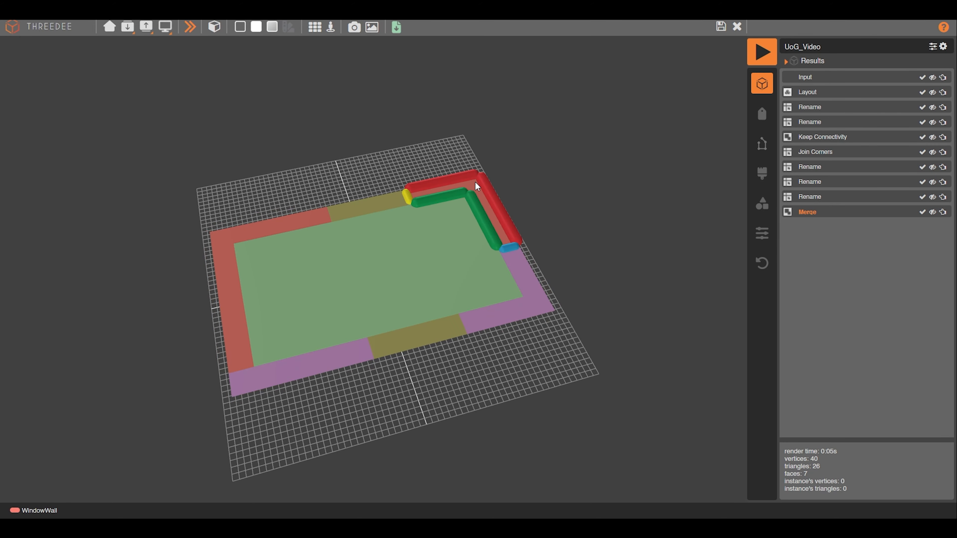
{"action": "mouse_move", "coordinate": [721, 26]}
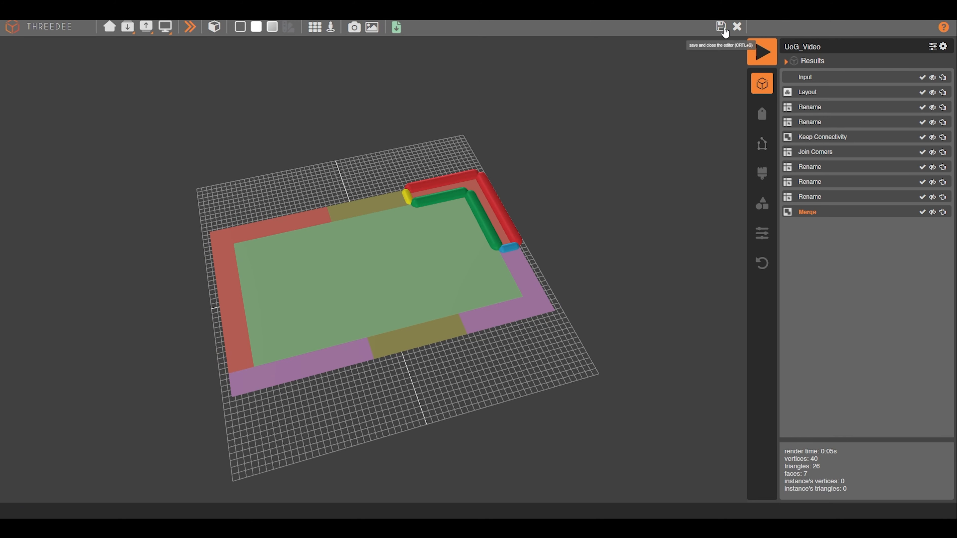
{"action": "left_click", "coordinate": [721, 25]}
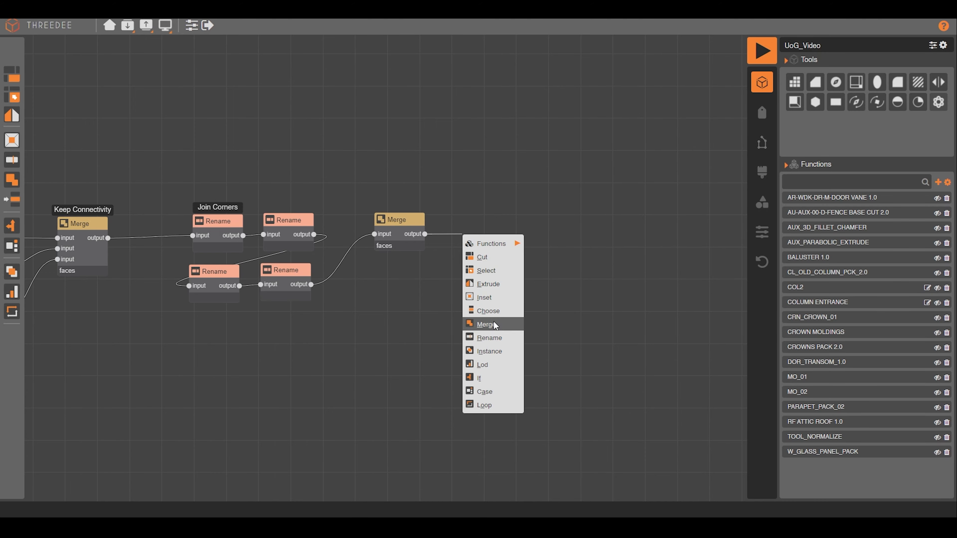
{"action": "mouse_move", "coordinate": [491, 314]}
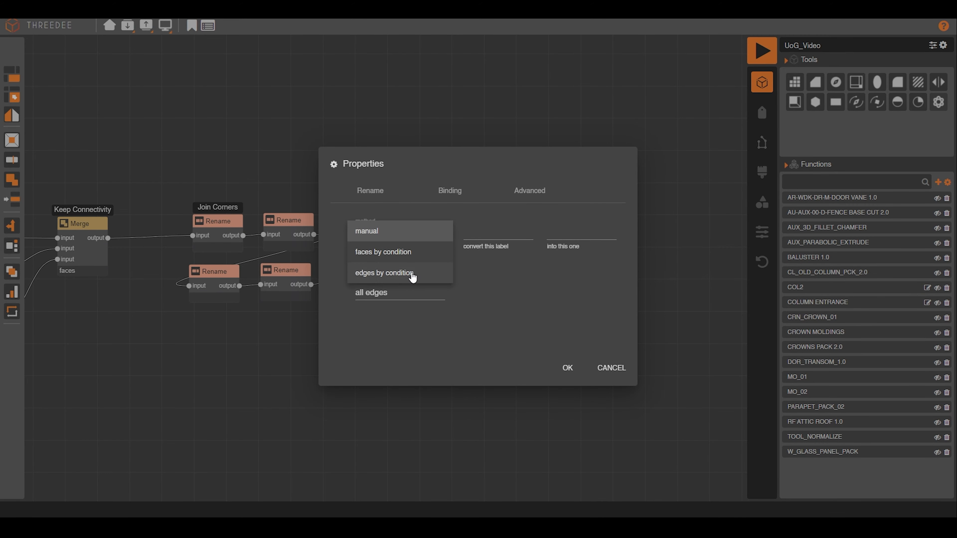
Add an edge-by-condition Rename after the Merge and bookmark it as Column Placement.
{"action": "left_click", "coordinate": [384, 273]}
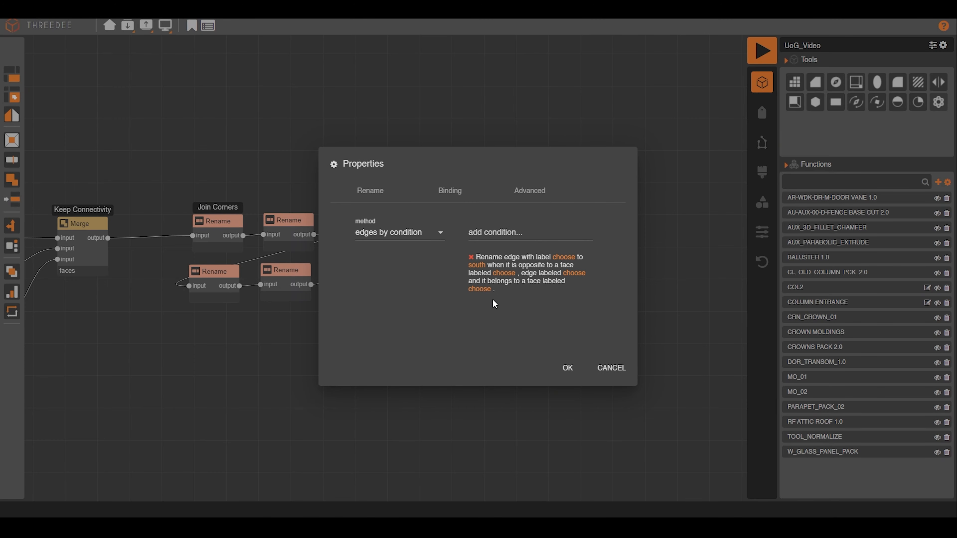
{"action": "left_click", "coordinate": [503, 273]}
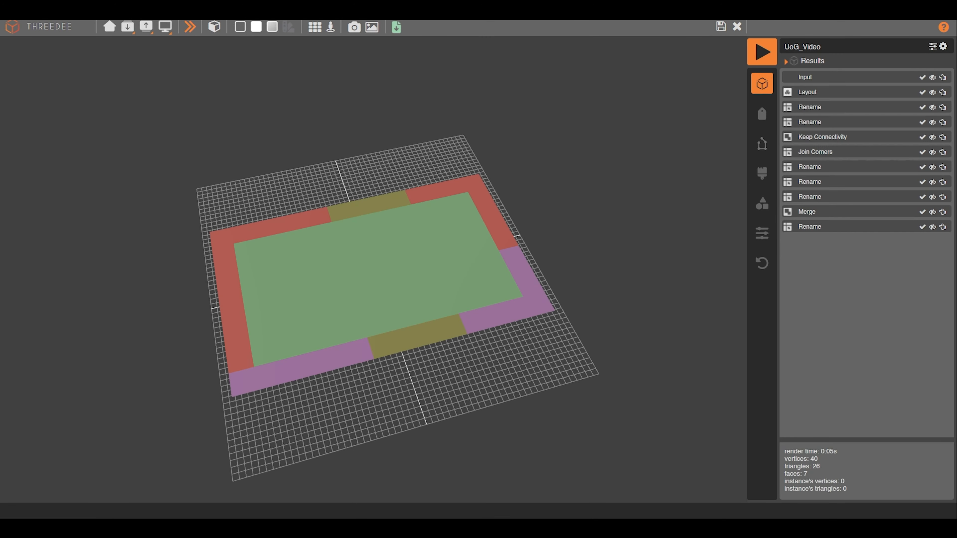
{"action": "left_click", "coordinate": [810, 227]}
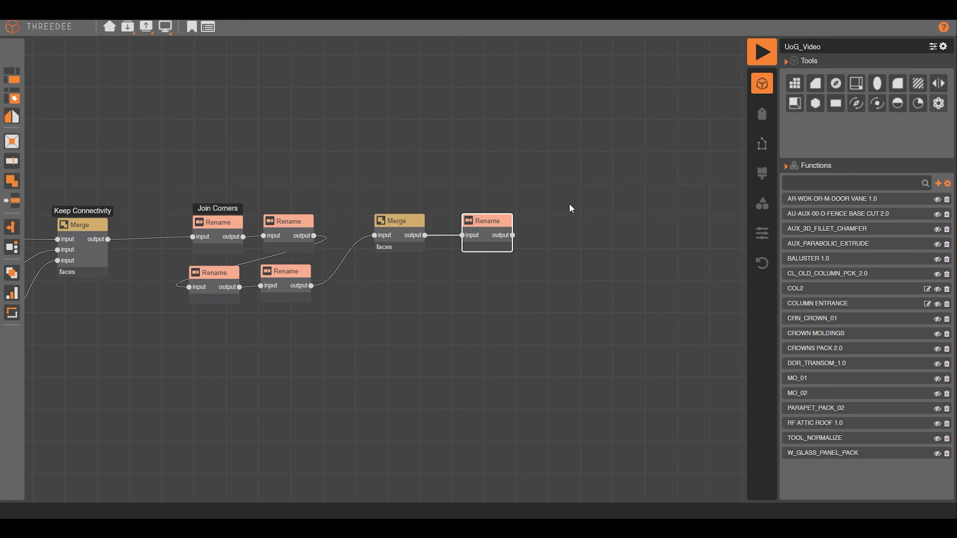
{"action": "left_click", "coordinate": [191, 26]}
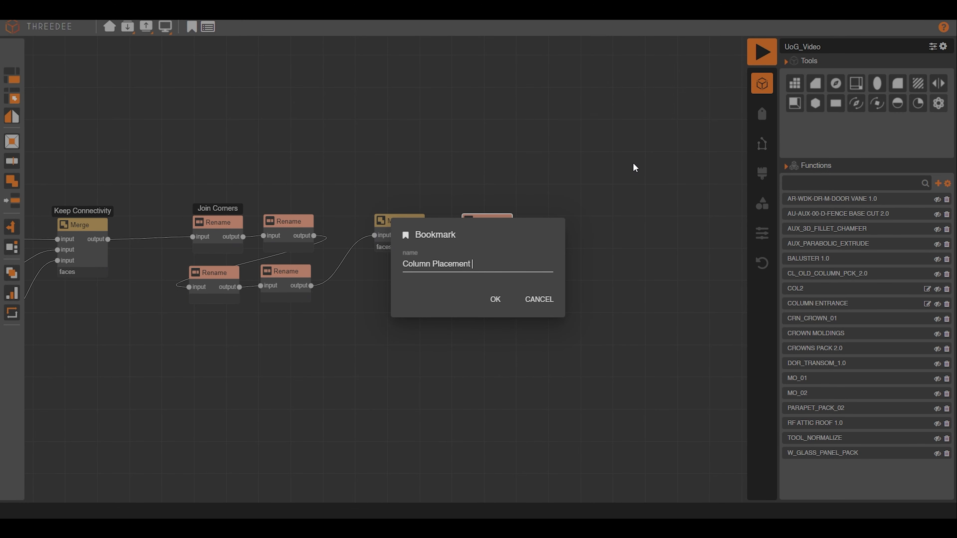
{"action": "left_click", "coordinate": [496, 300]}
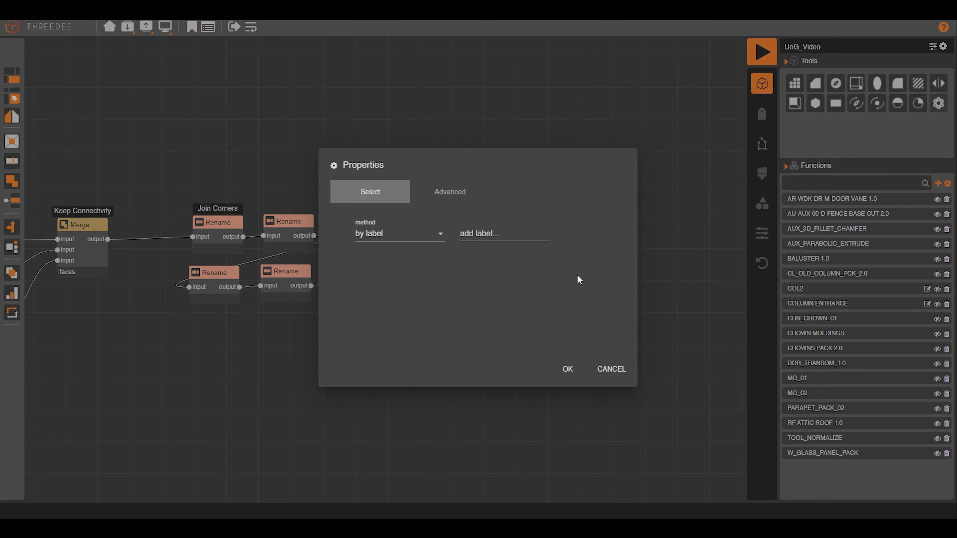
Select by label ColumnEntrance, GrandEntrance, GRAND_COLUMN_ENTRANCE and WindowWall, and bookmark it Main Select.
{"action": "left_click", "coordinate": [504, 234]}
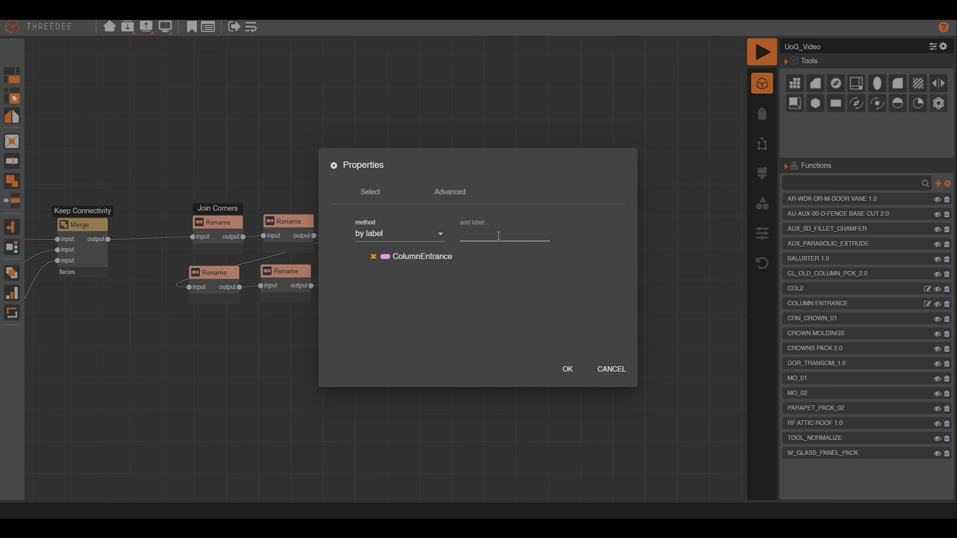
{"action": "type", "text": "grand"}
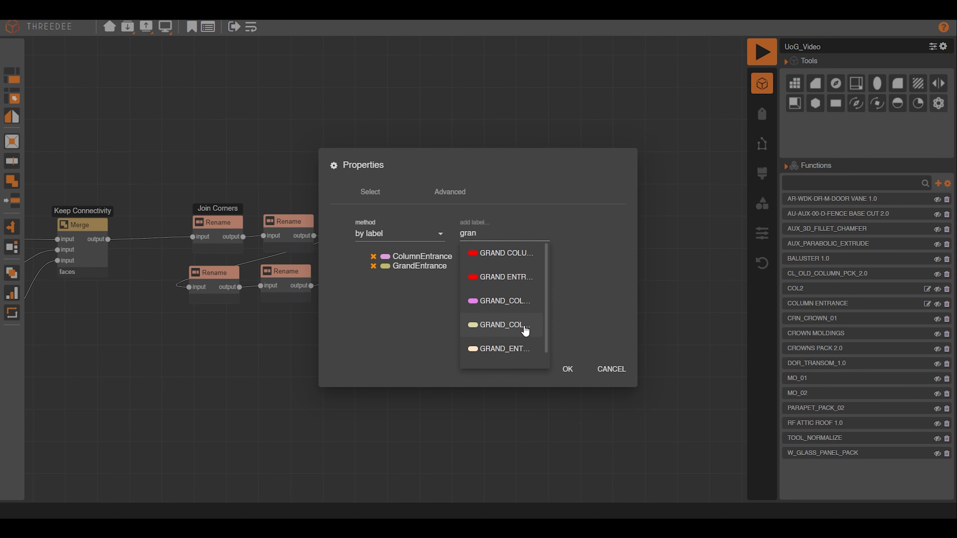
{"action": "left_click", "coordinate": [502, 325]}
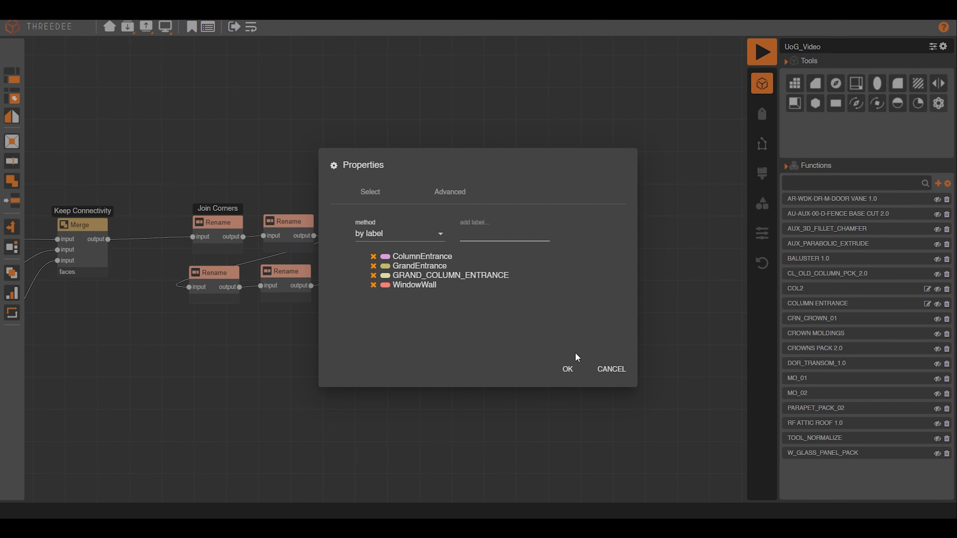
{"action": "left_click", "coordinate": [567, 369]}
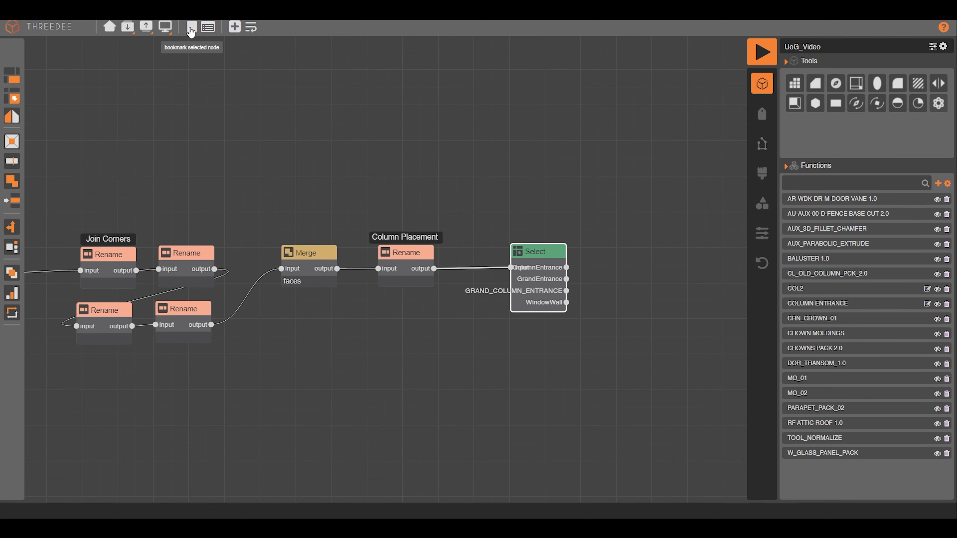
{"action": "left_click", "coordinate": [191, 27]}
{"action": "type", "text": "Main Select"}
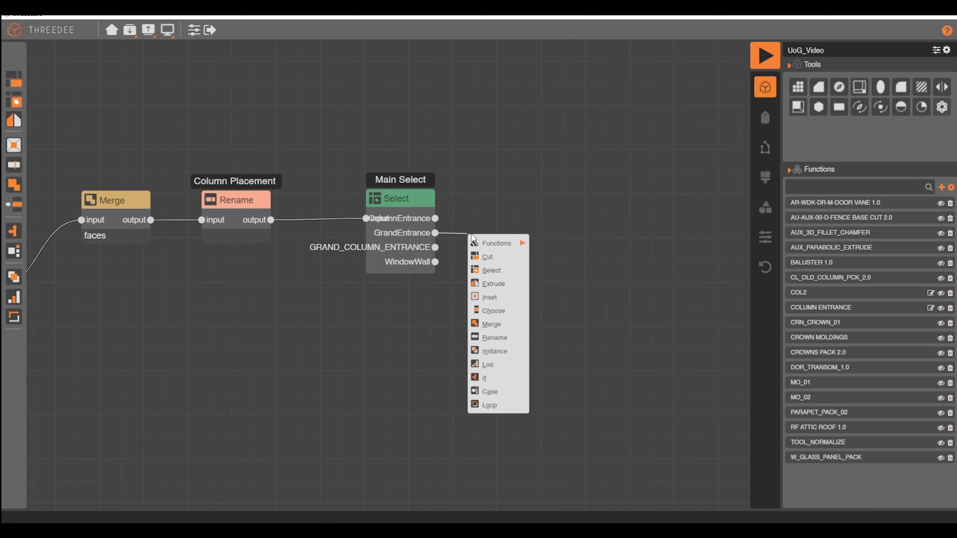
Add an Extrude to the GrandEntrance output and inspect the GRAND COLUMN ENTRANCE profile.
{"action": "left_click", "coordinate": [493, 284]}
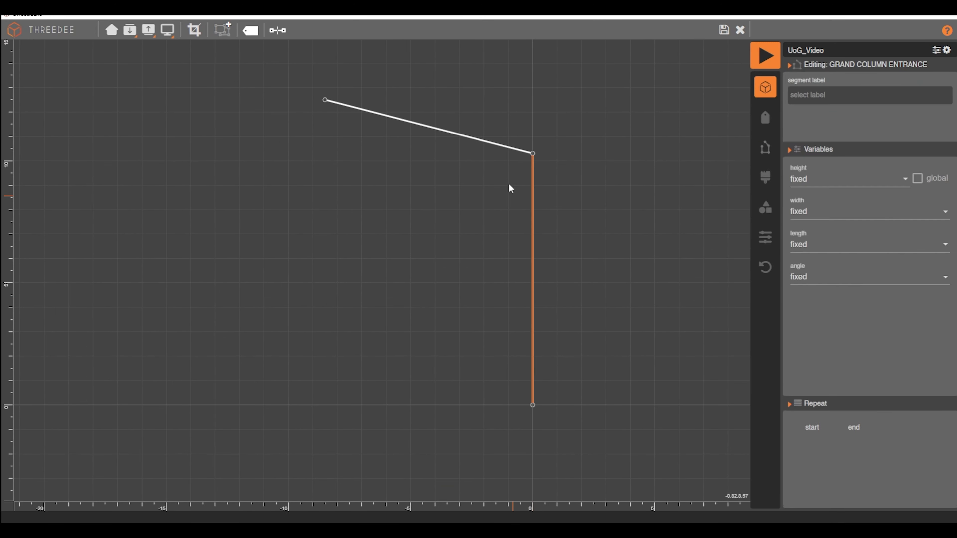
{"action": "left_click", "coordinate": [765, 147]}
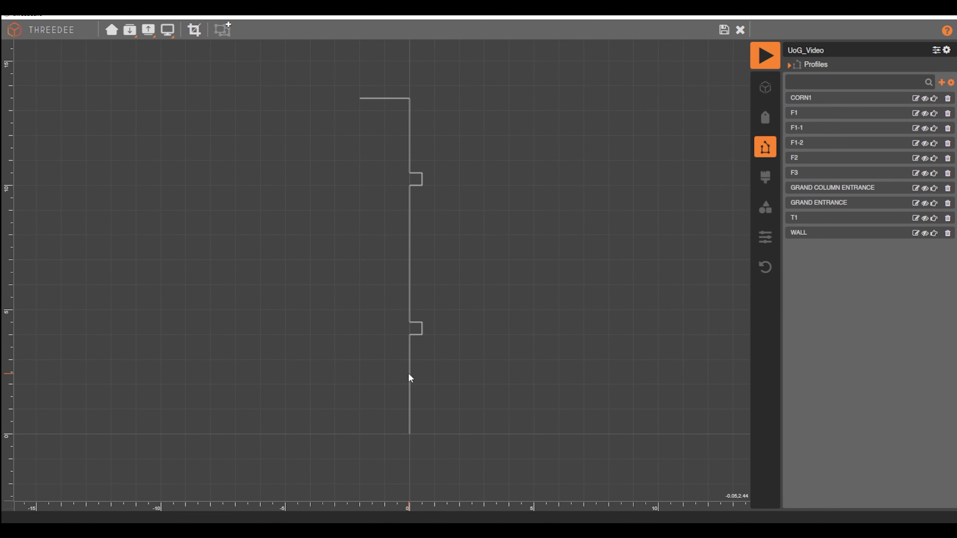
{"action": "left_click", "coordinate": [764, 87]}
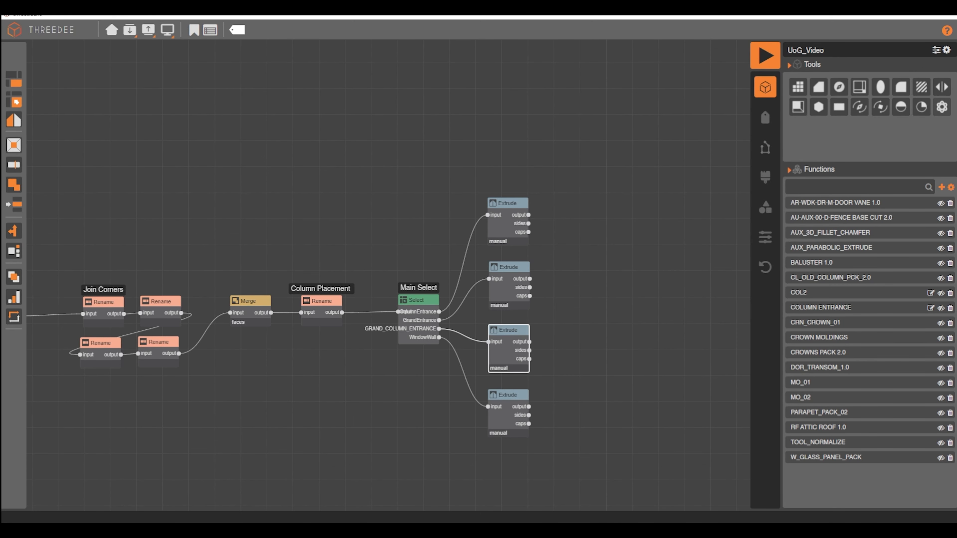
Map the extrusion's north edges to the WALL profile, then chain Inset and Extrude -1.5 after the caps.
{"action": "left_click", "coordinate": [765, 147]}
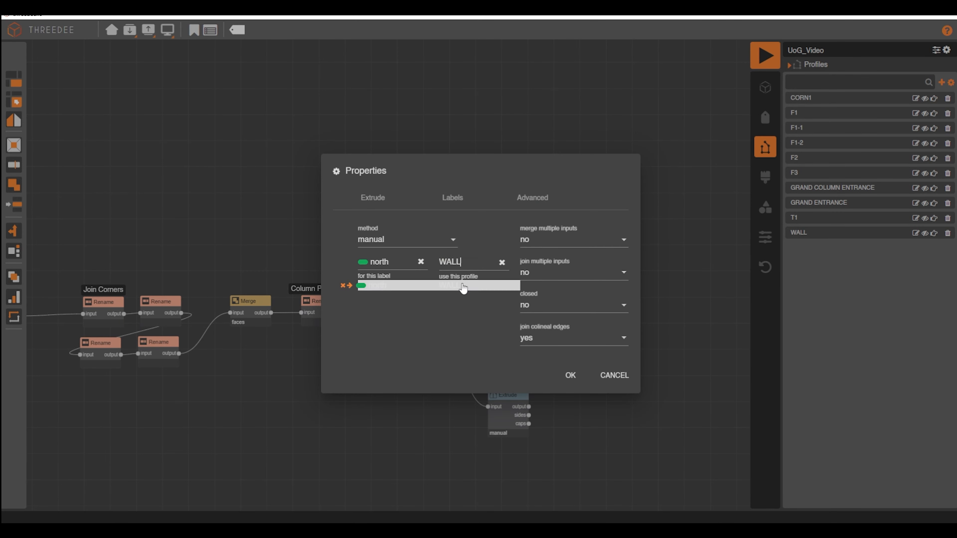
{"action": "left_click", "coordinate": [570, 375]}
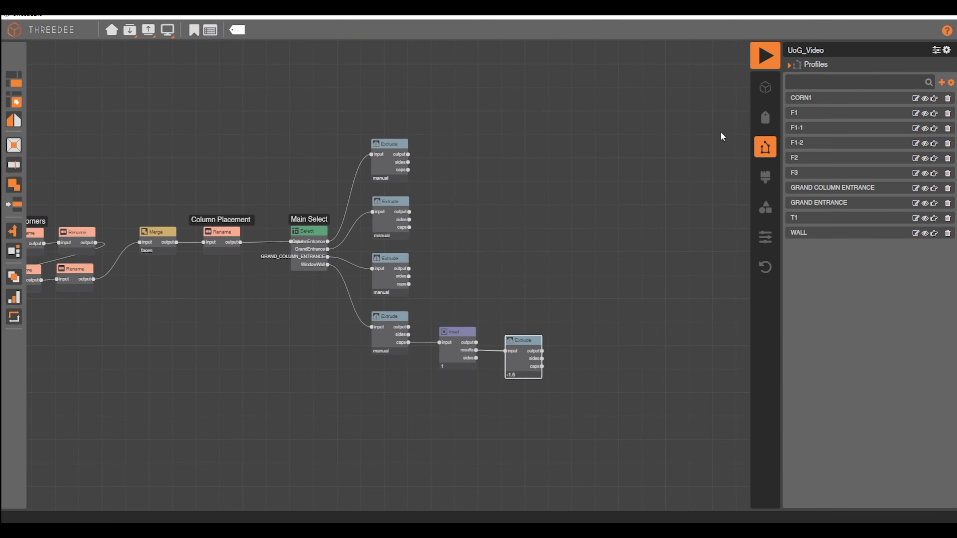
{"action": "left_click", "coordinate": [765, 55]}
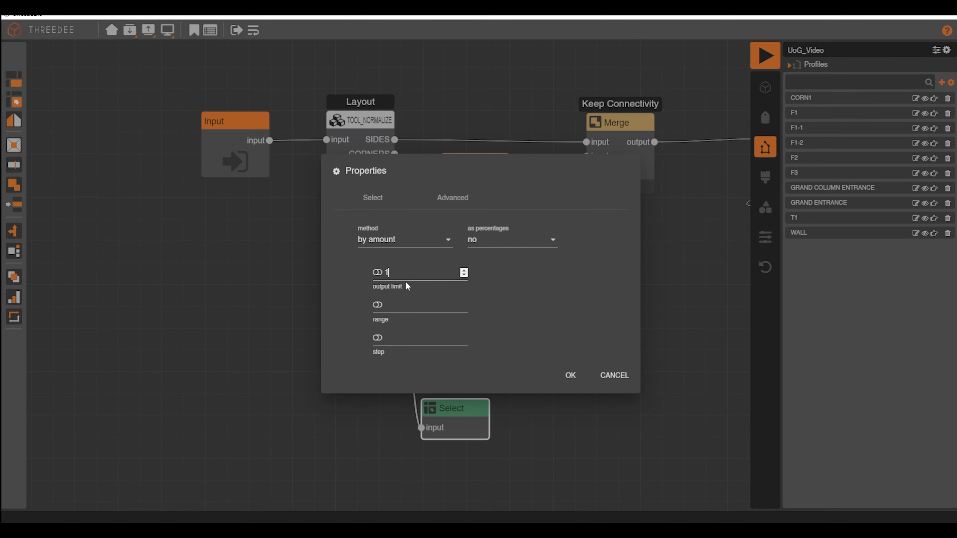
Select a single centre face from Layout CENTER and inset it for the dome base.
{"action": "left_click", "coordinate": [570, 374]}
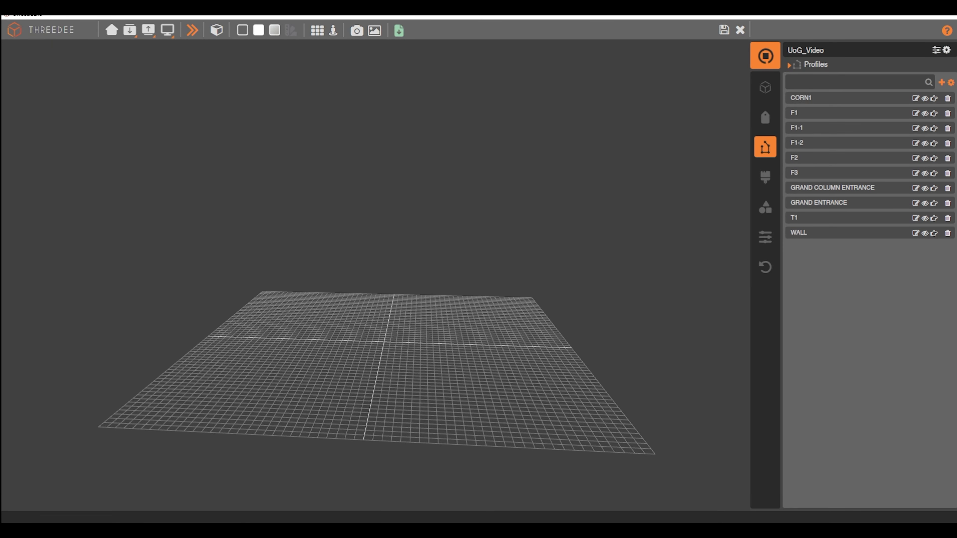
{"action": "left_click", "coordinate": [765, 55]}
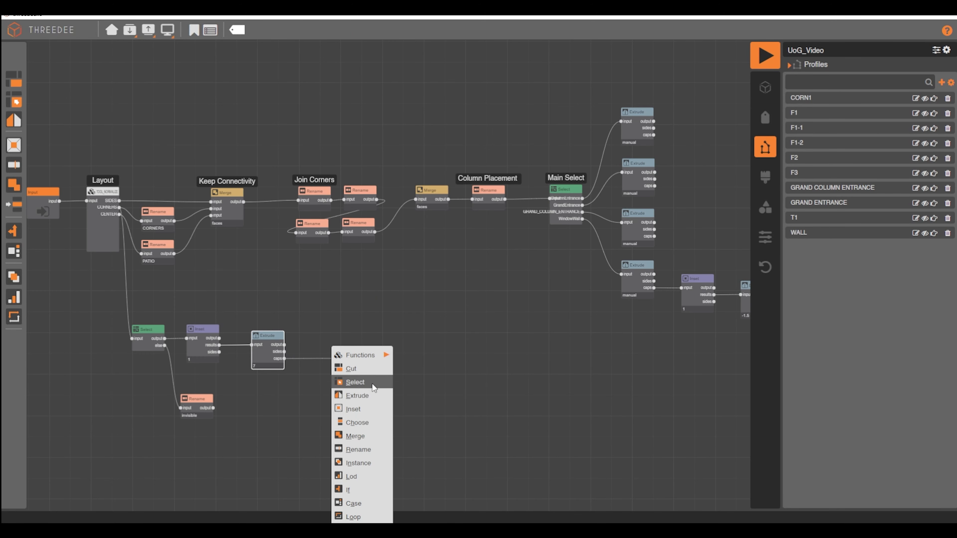
{"action": "left_click", "coordinate": [358, 396]}
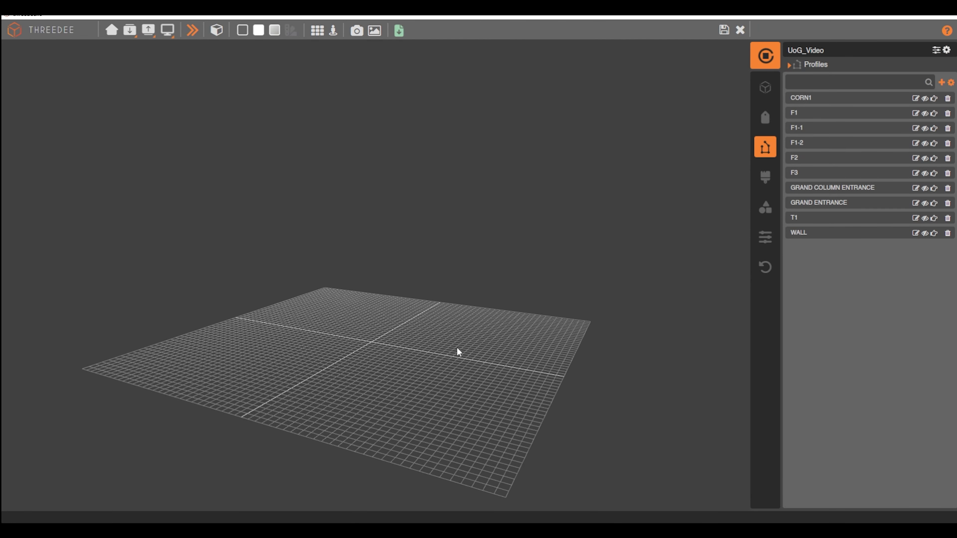
Extrude the dome base by 7 then 12 and preview the generated model.
{"action": "left_click", "coordinate": [765, 55]}
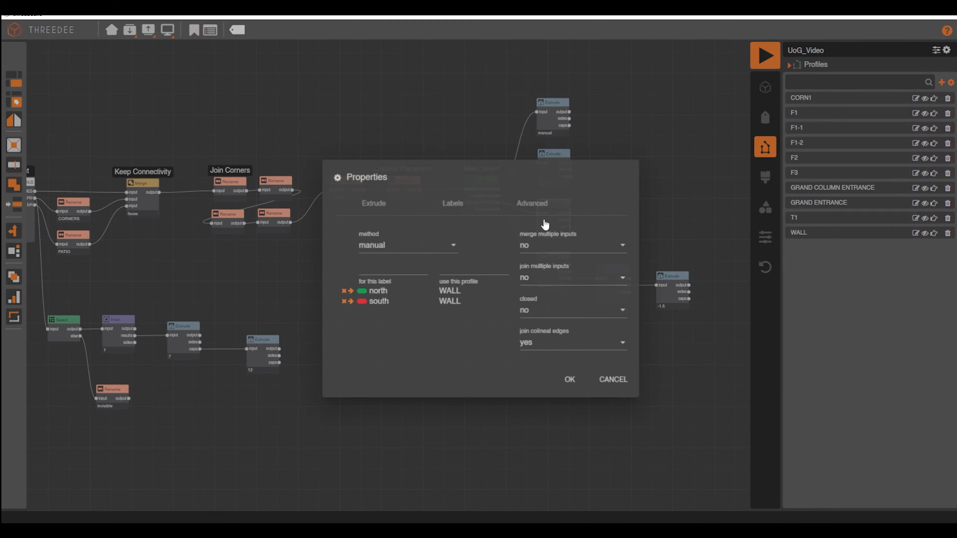
{"action": "left_click", "coordinate": [570, 380]}
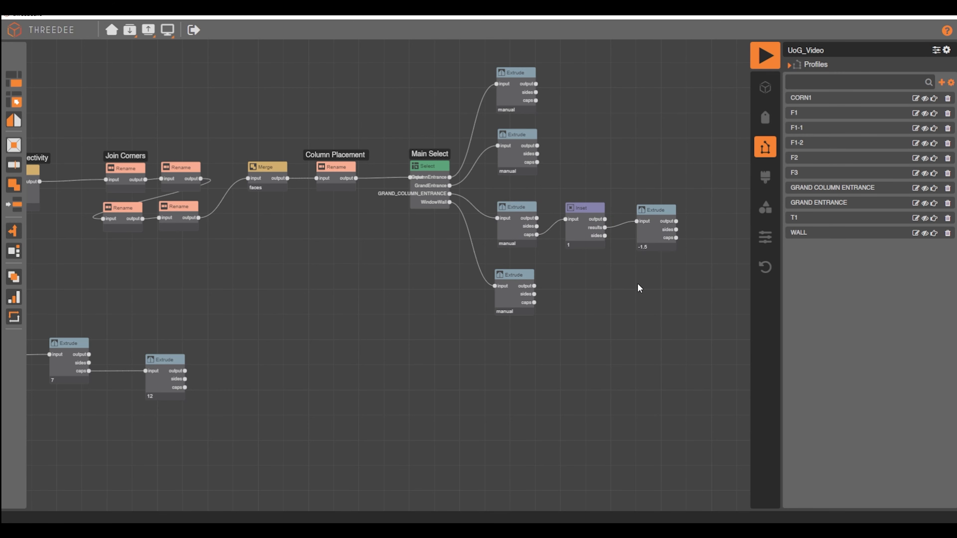
{"action": "left_click", "coordinate": [764, 55]}
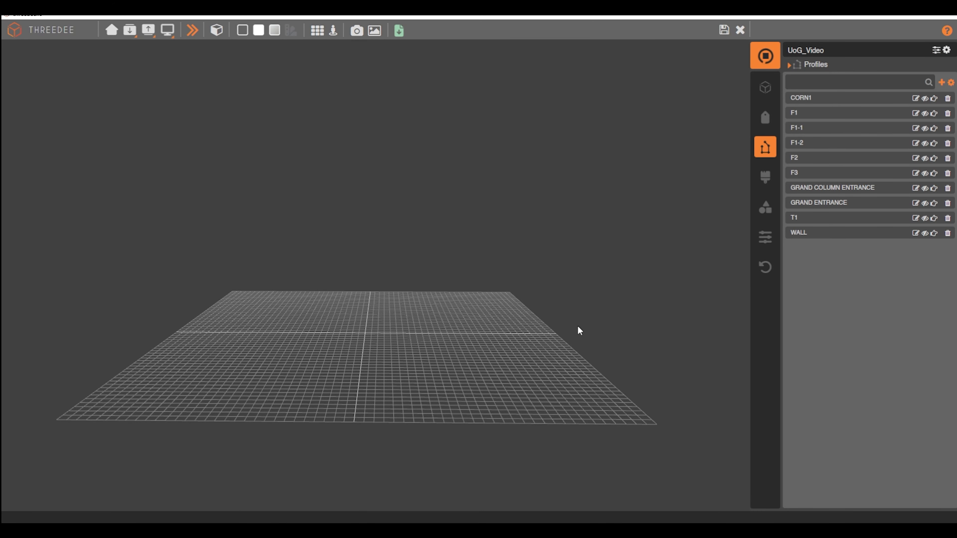